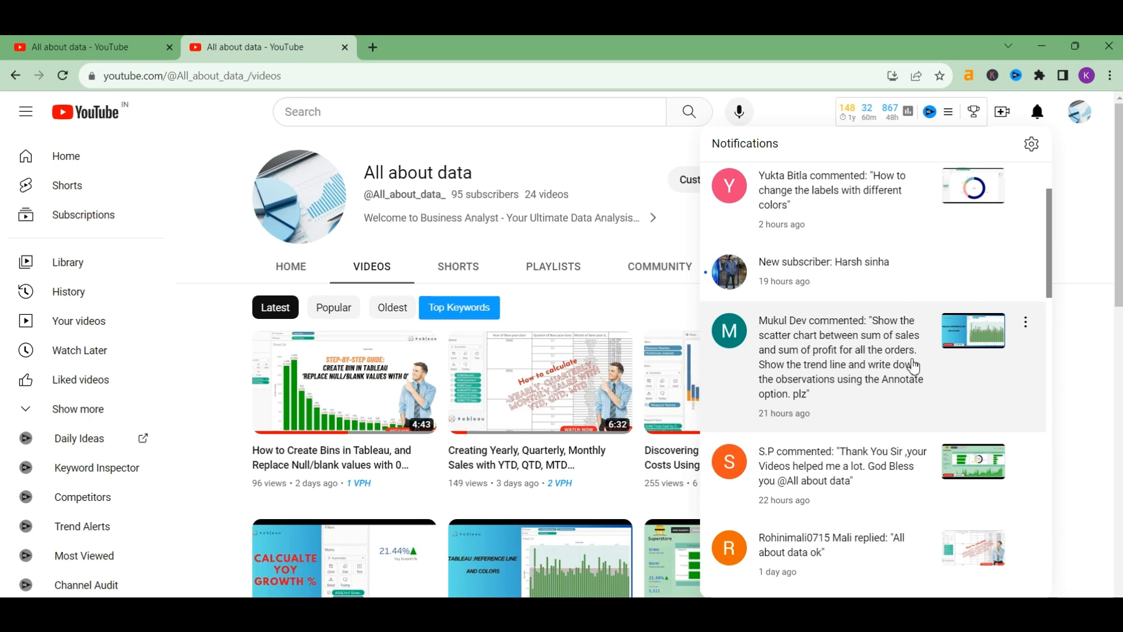
mouse_move(811, 356)
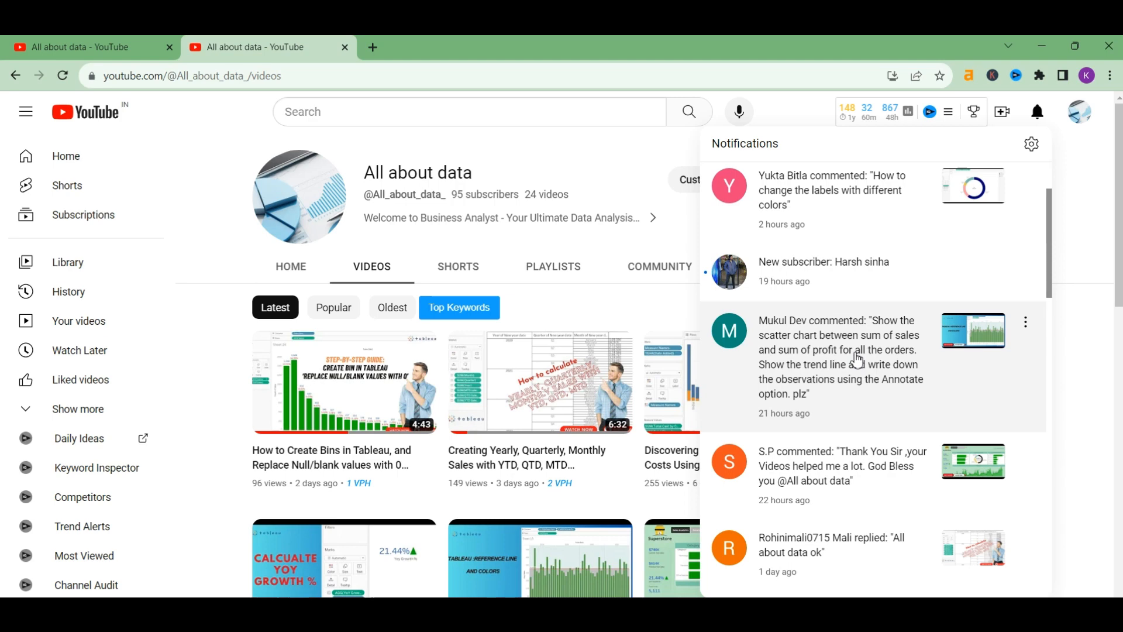
- Search the fields and place Sales on Columns and Profit on Rows
scroll(down, 3)
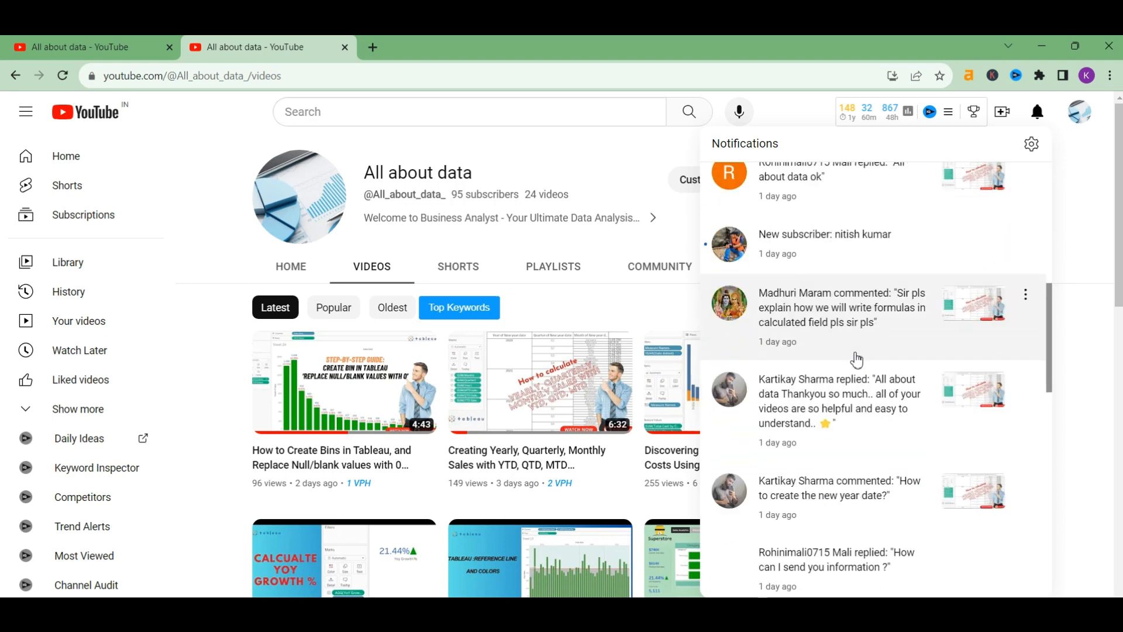
scroll(down, 3)
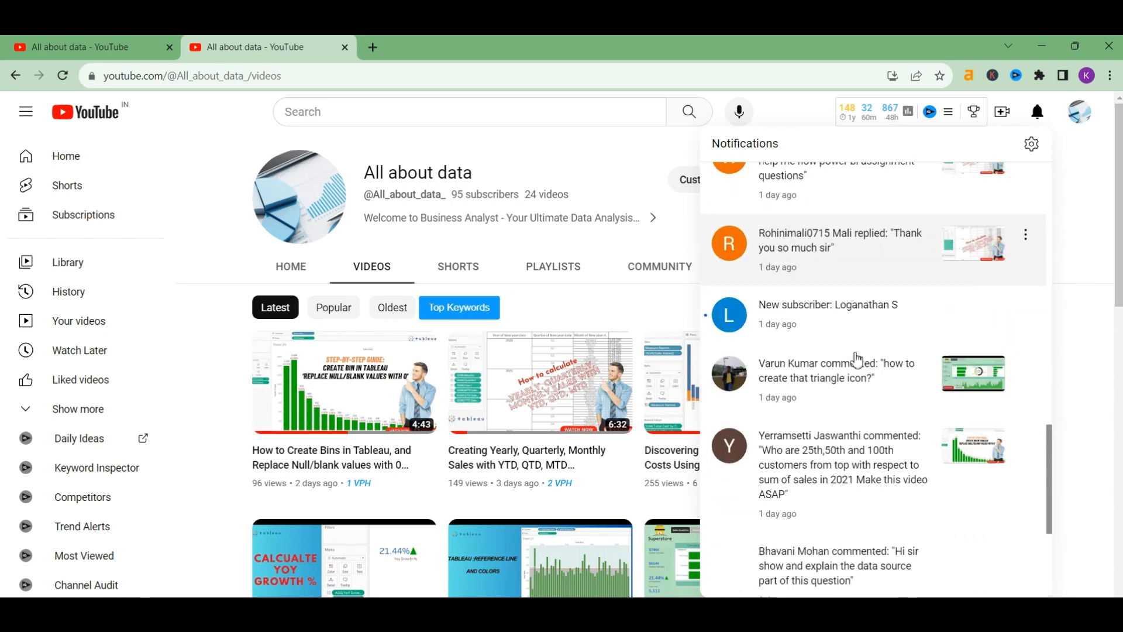
scroll(down, 3)
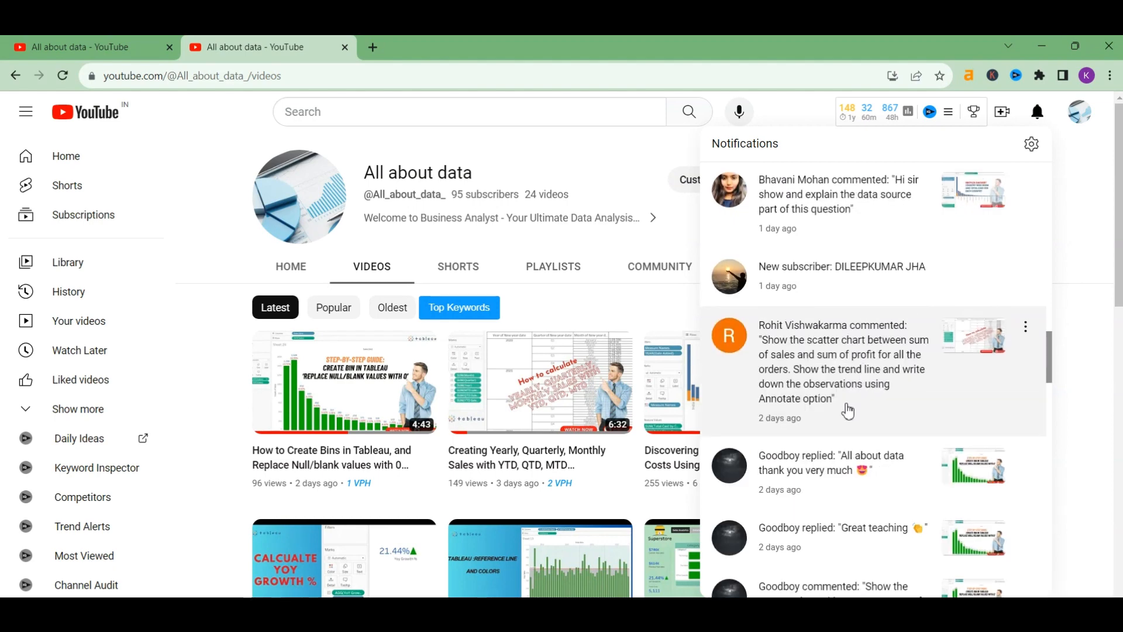
scroll(down, 3)
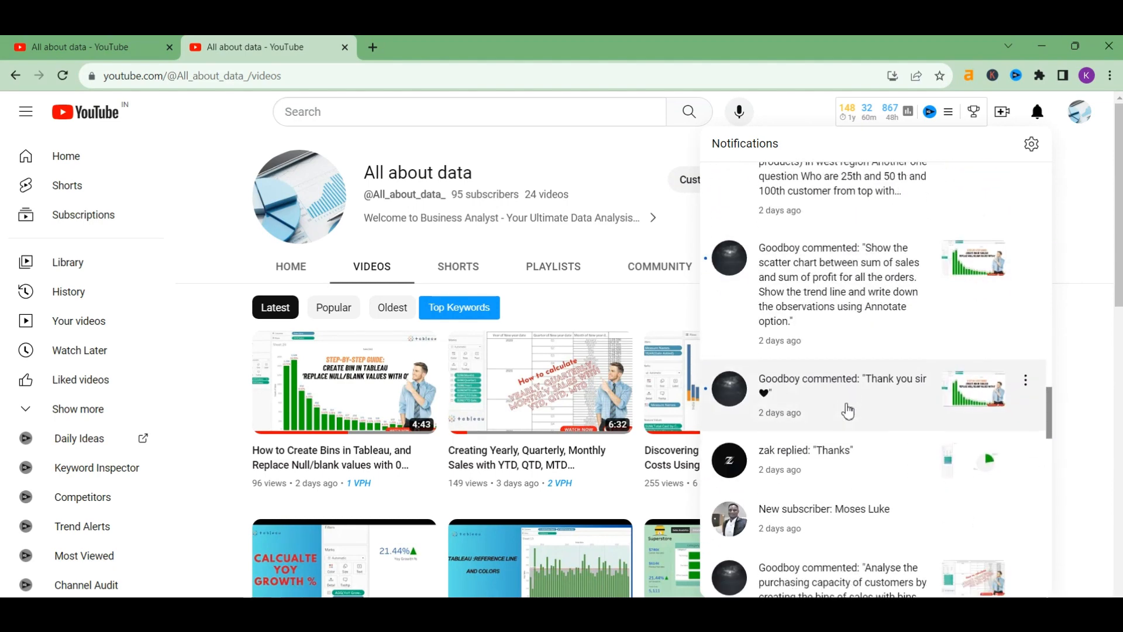
scroll(down, 3)
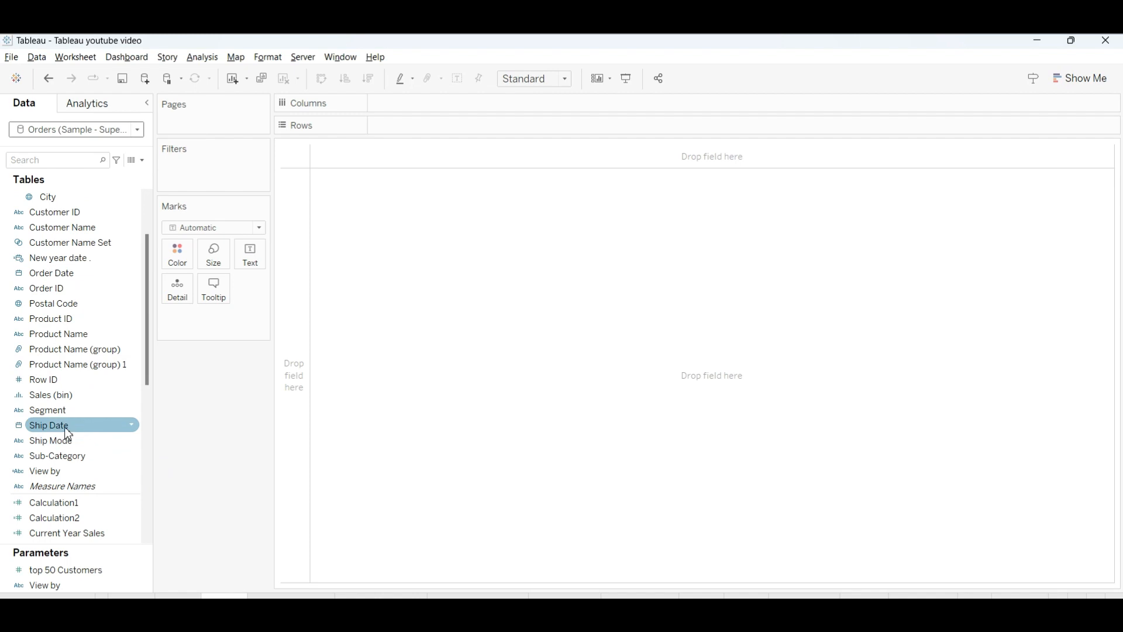
text(sal)
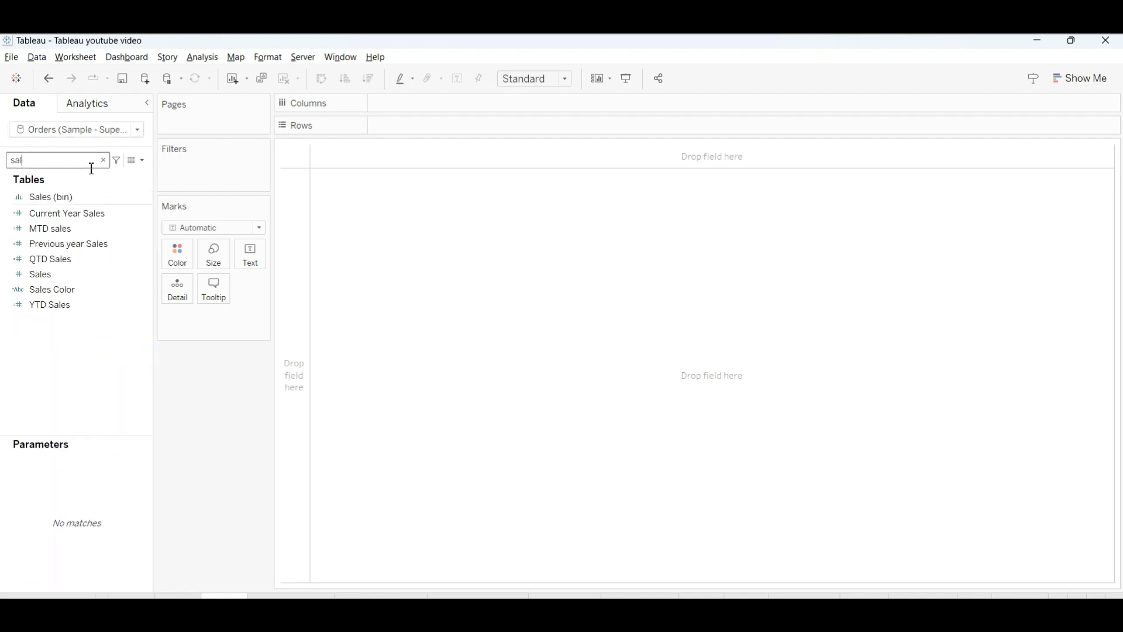
click(40, 274)
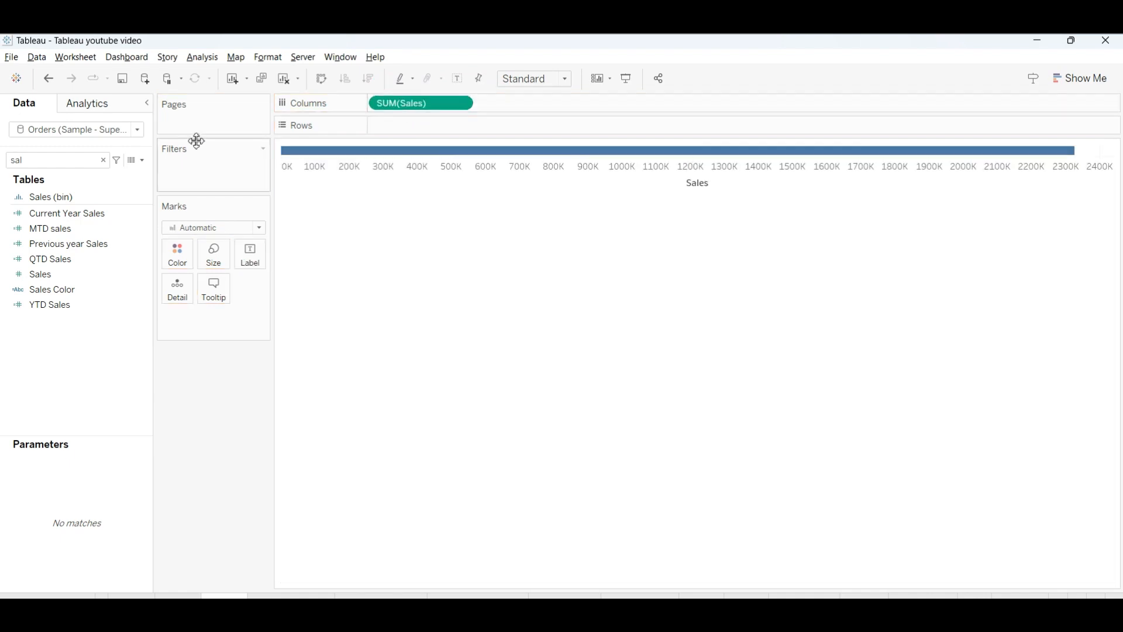
click(103, 160)
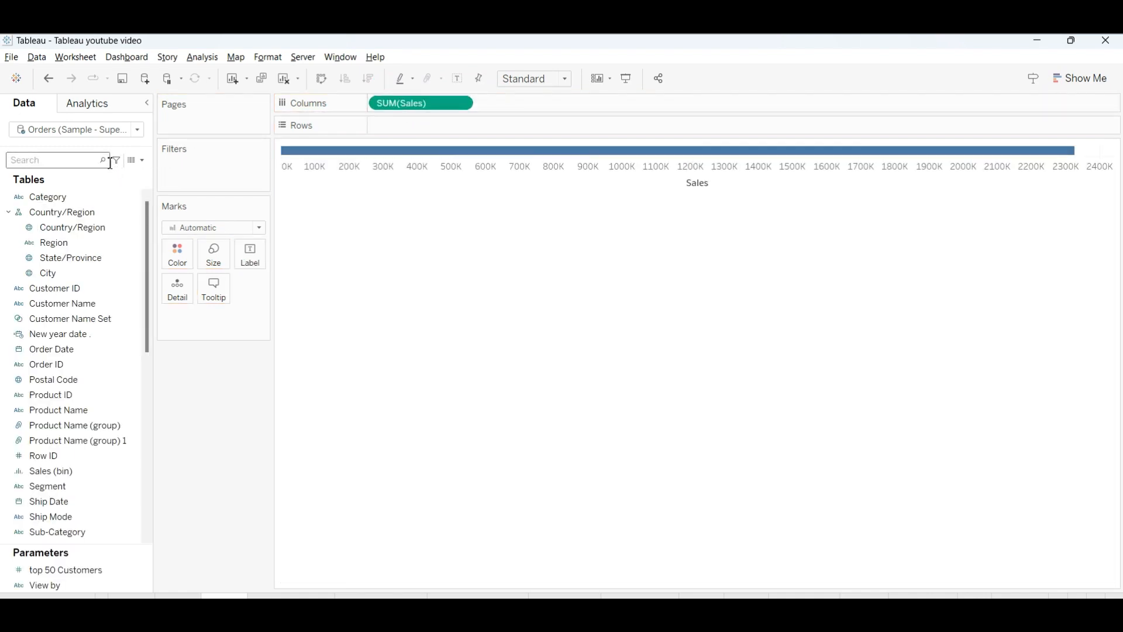
text(pro)
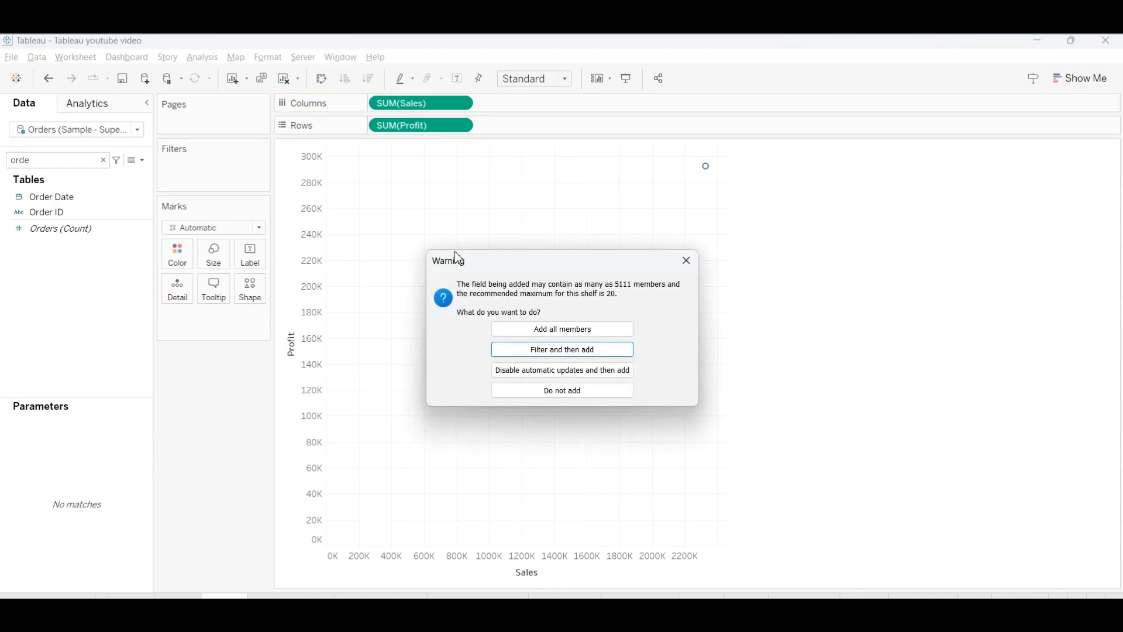
- Colour the points by all Order ID members, fit the chart to Entire View, and clear the field search
click(562, 328)
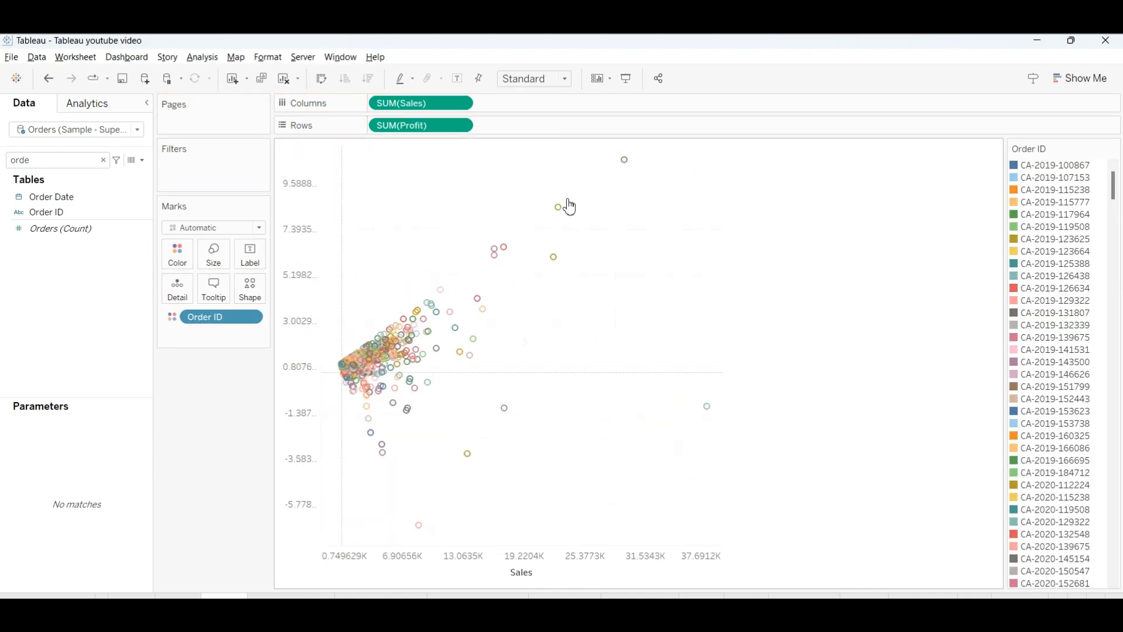
click(533, 78)
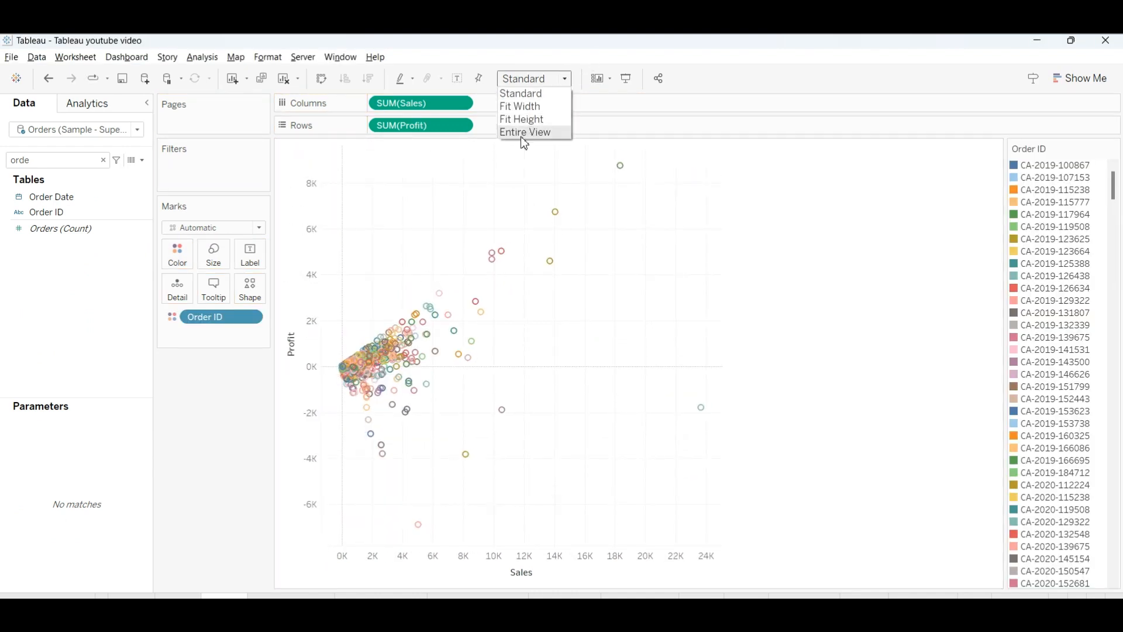
click(525, 132)
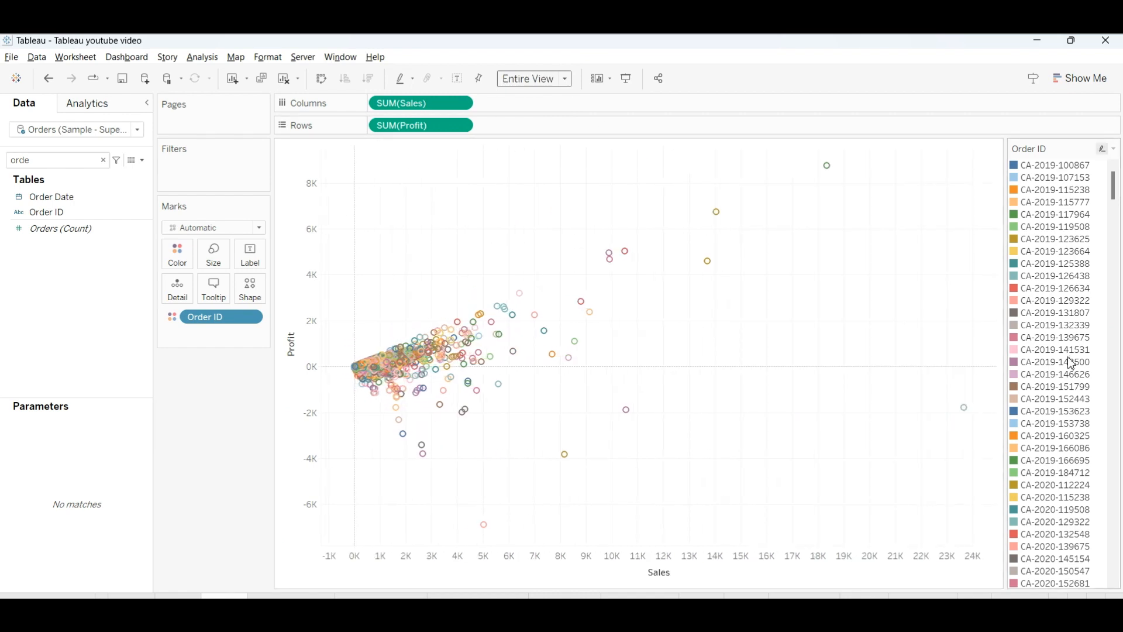
mouse_move(218, 275)
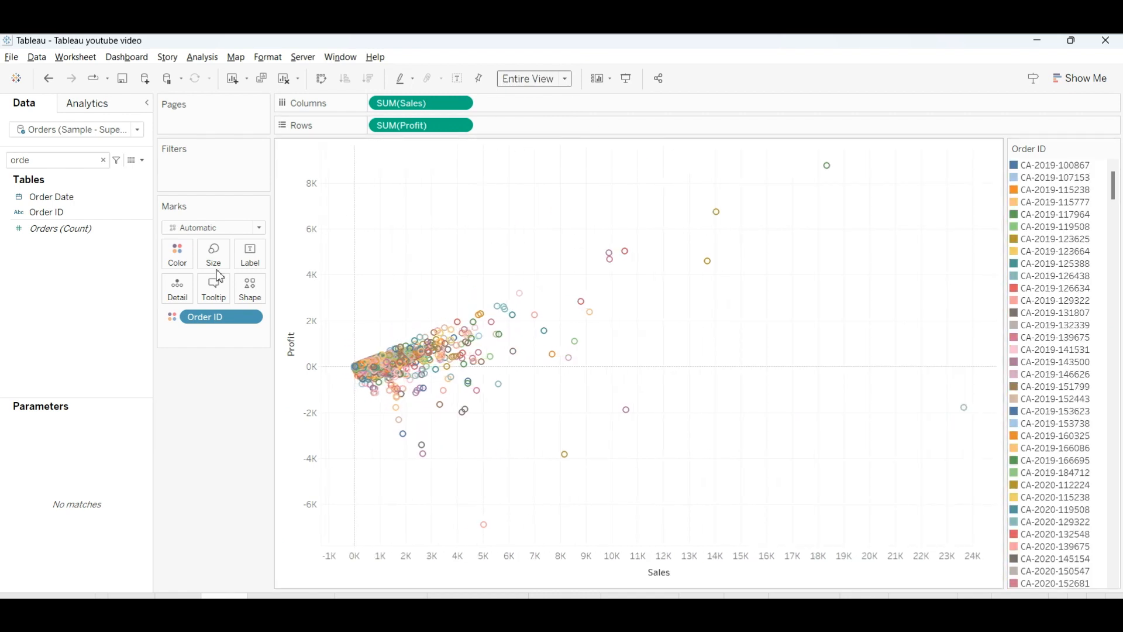
click(52, 196)
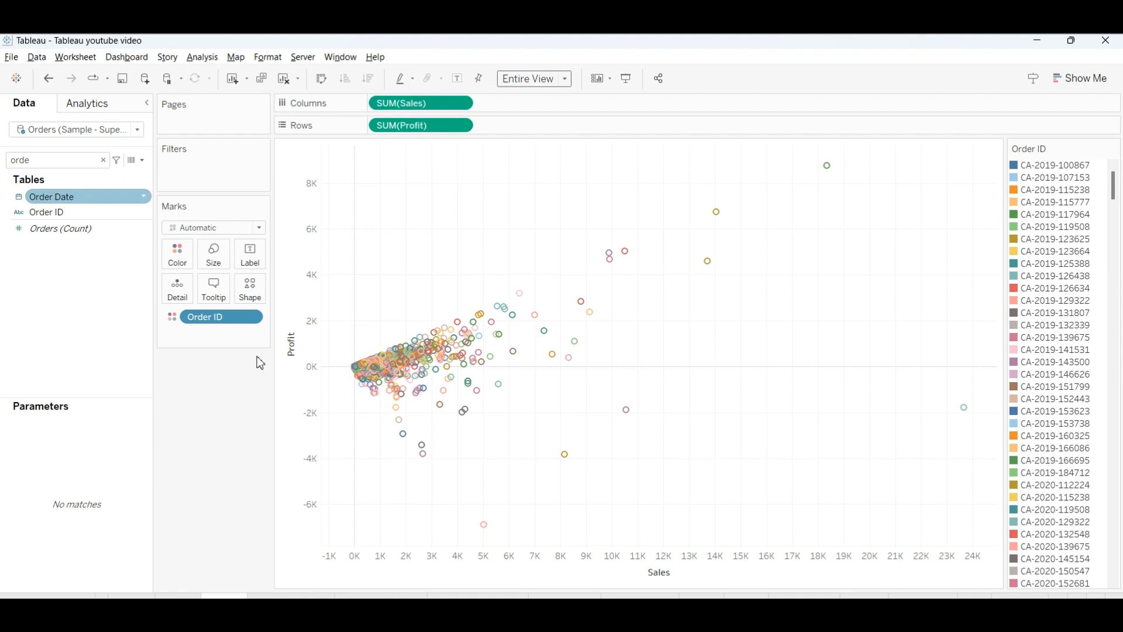
click(103, 159)
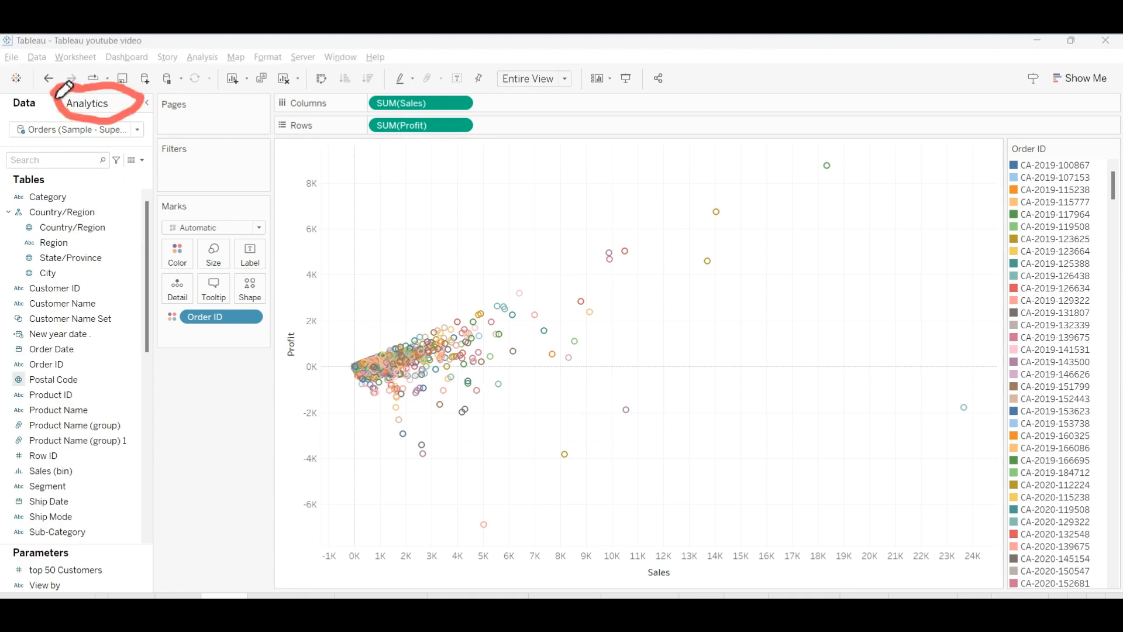
mouse_move(71, 372)
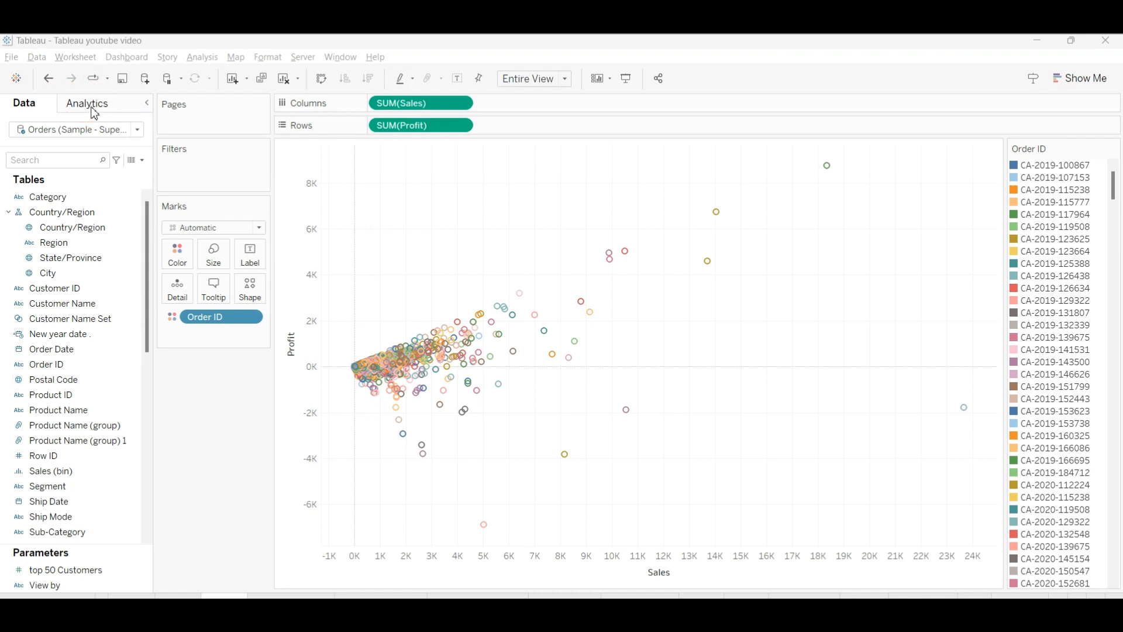
- Switch to the Analytics pane to reach the Trend Line option
click(87, 103)
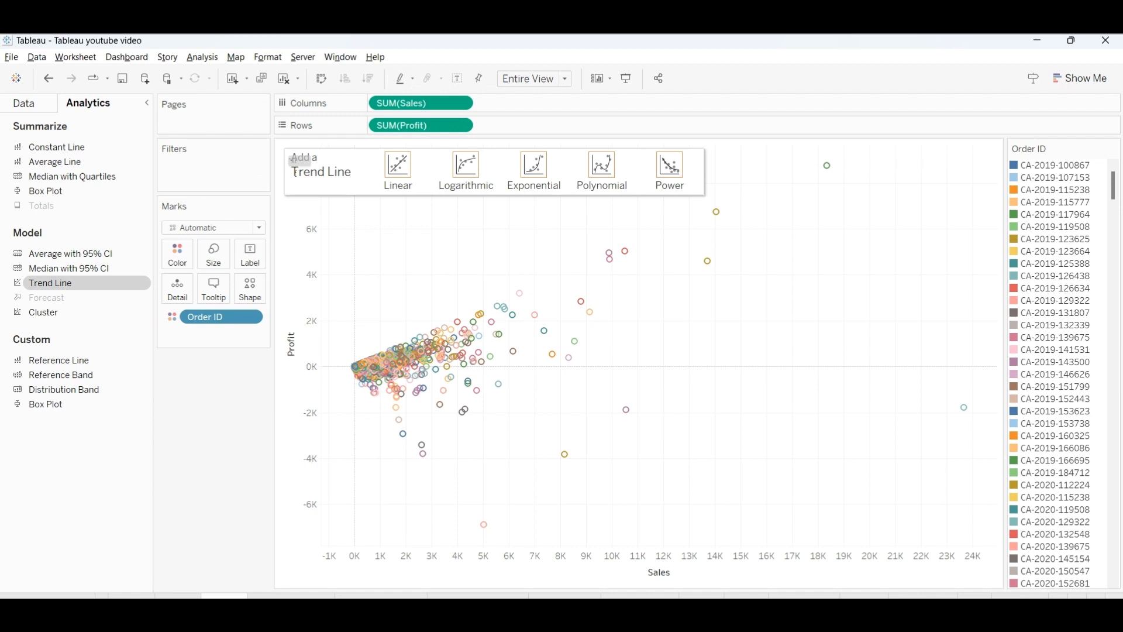
mouse_move(398, 166)
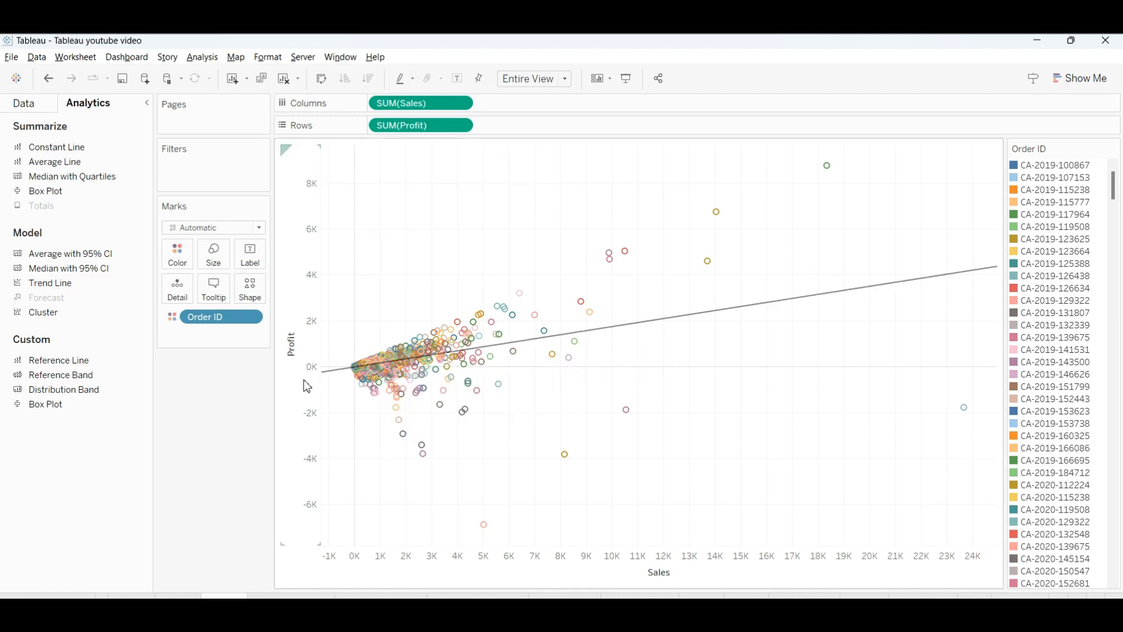
mouse_move(860, 220)
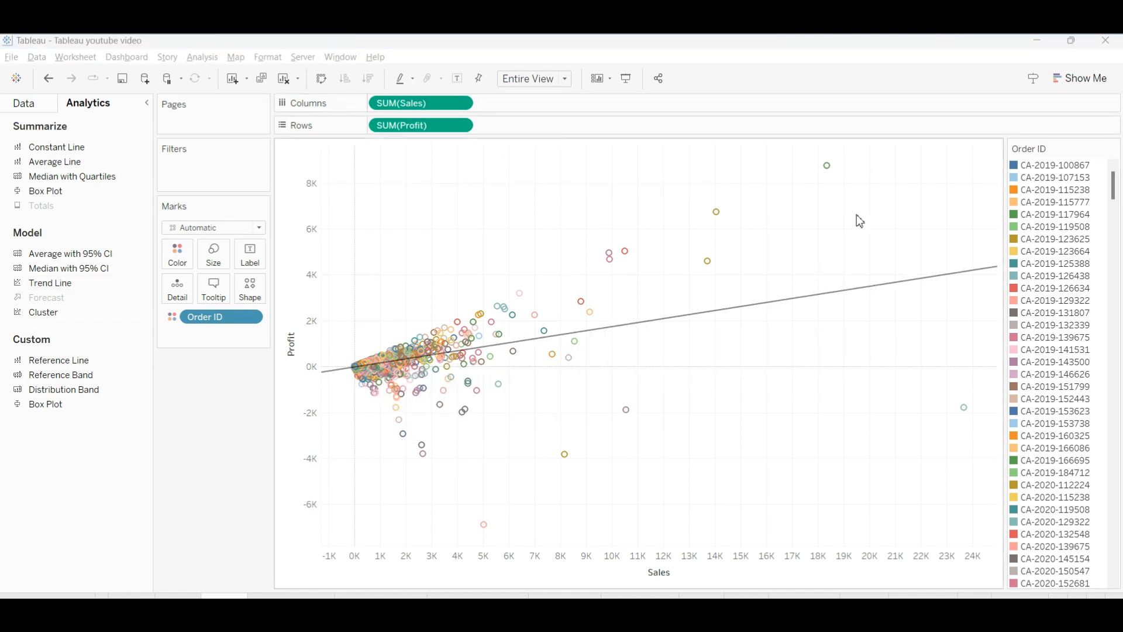
mouse_move(496, 353)
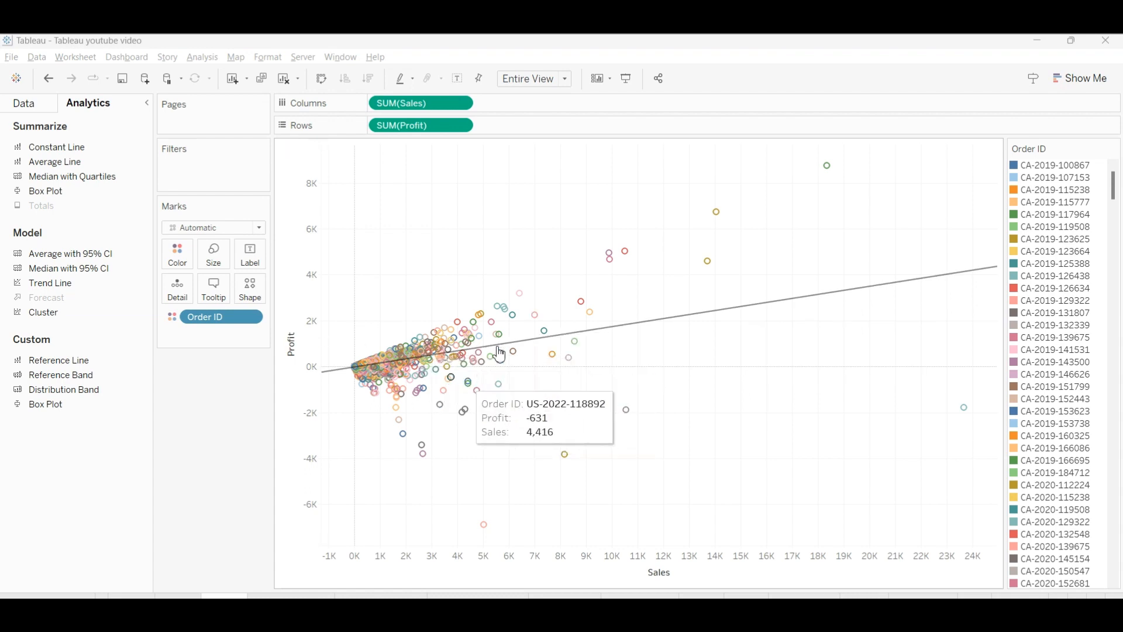
mouse_move(645, 218)
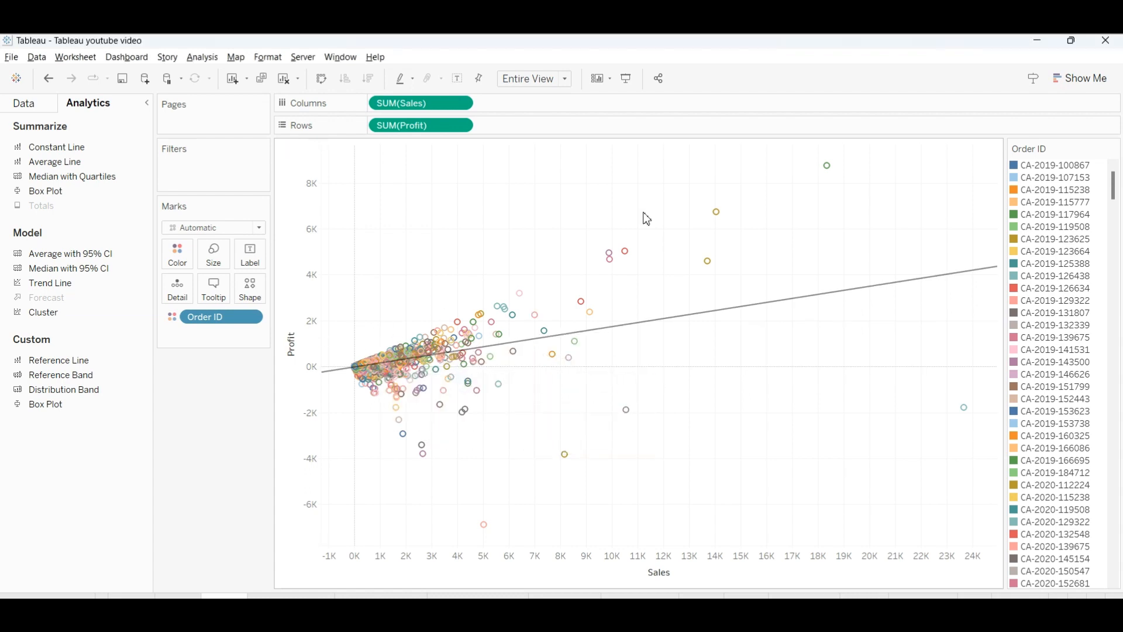
- Annotate the highest-profit point with the text 'Top Sales and Profite'
right_click(645, 217)
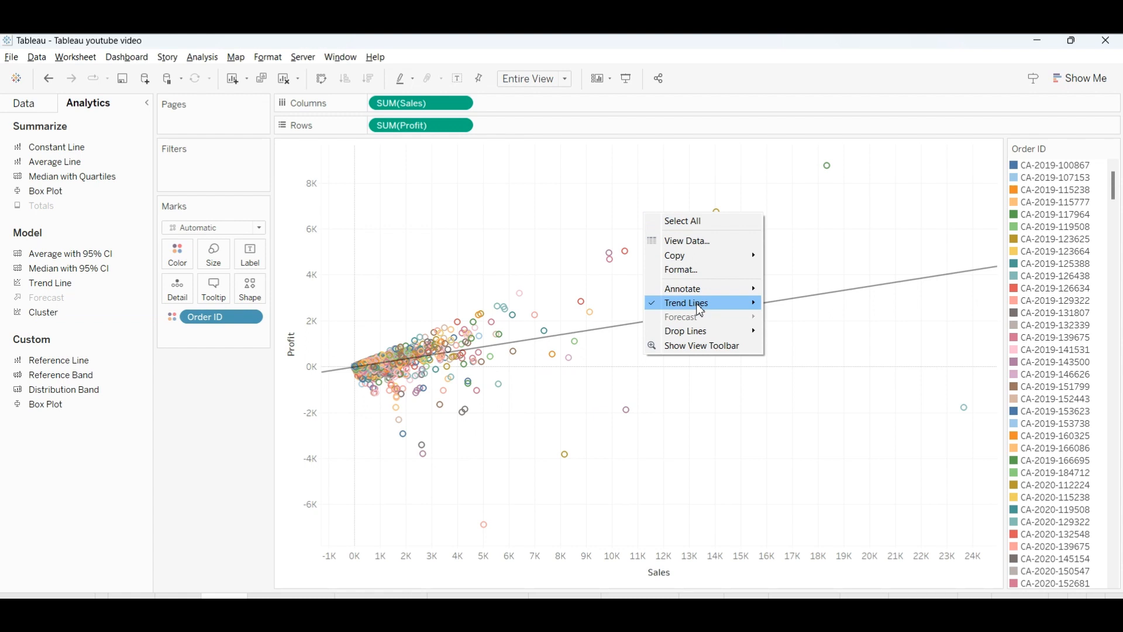
mouse_move(682, 287)
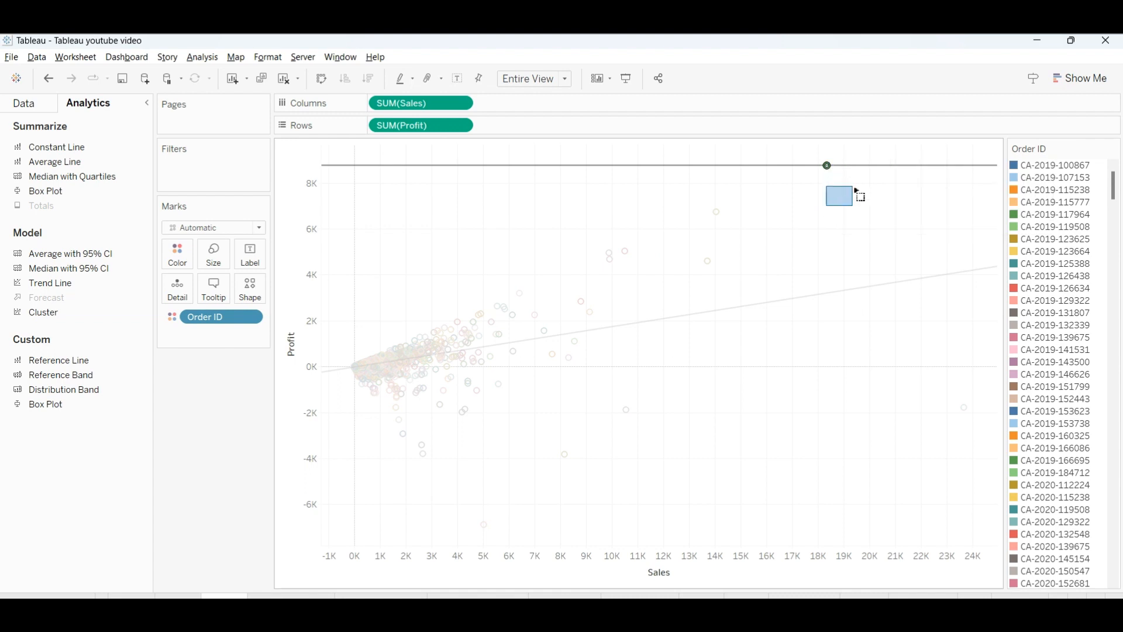
right_click(826, 165)
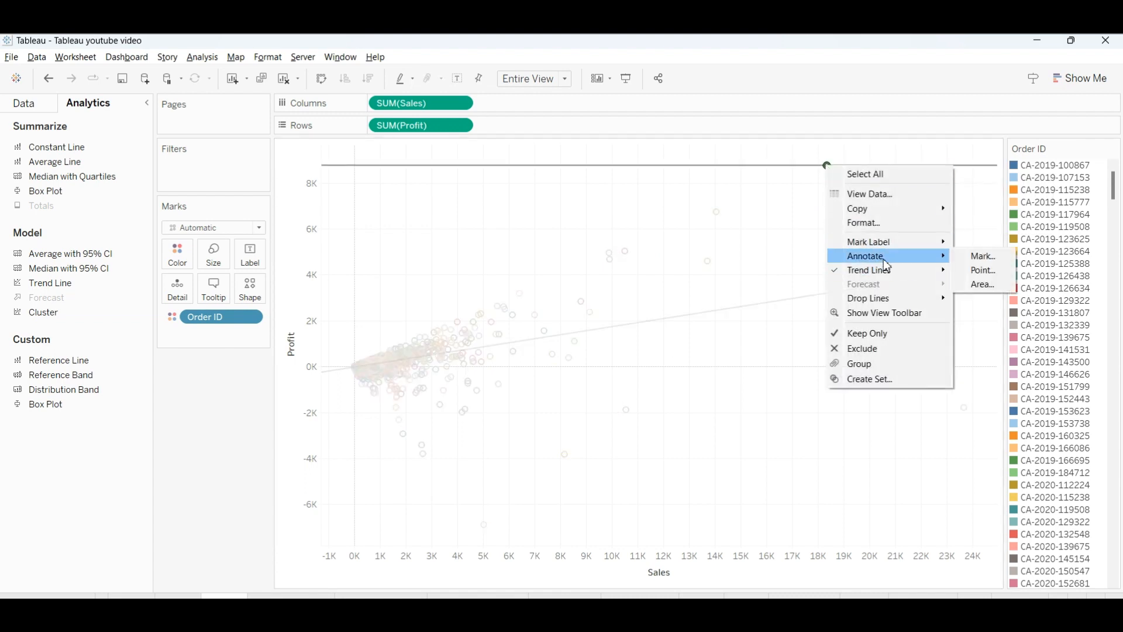
click(983, 256)
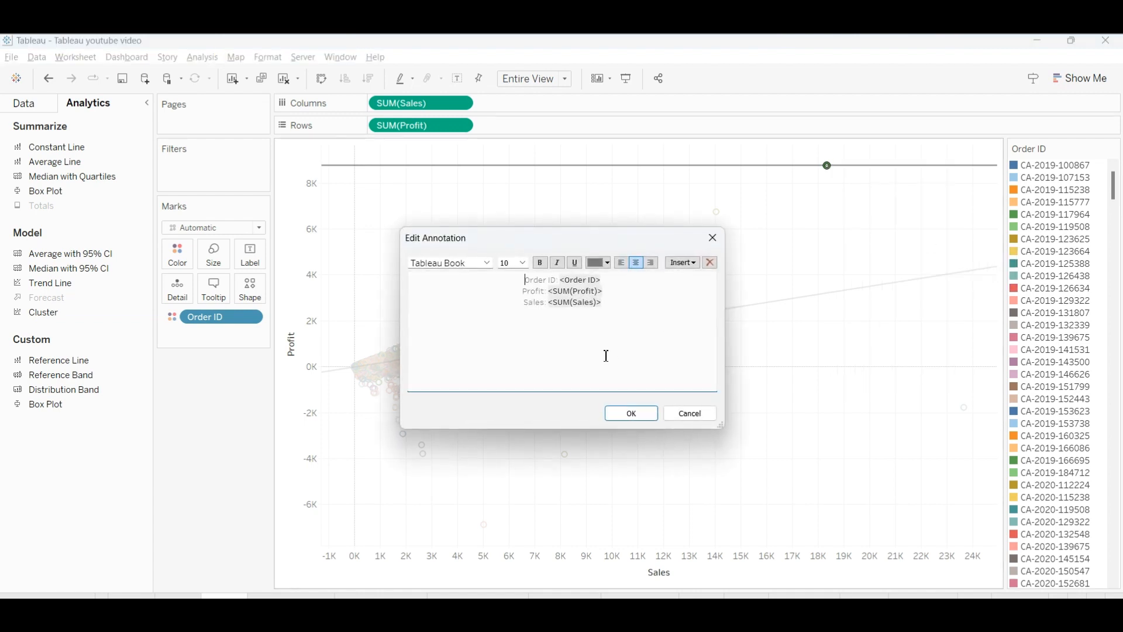
text(To)
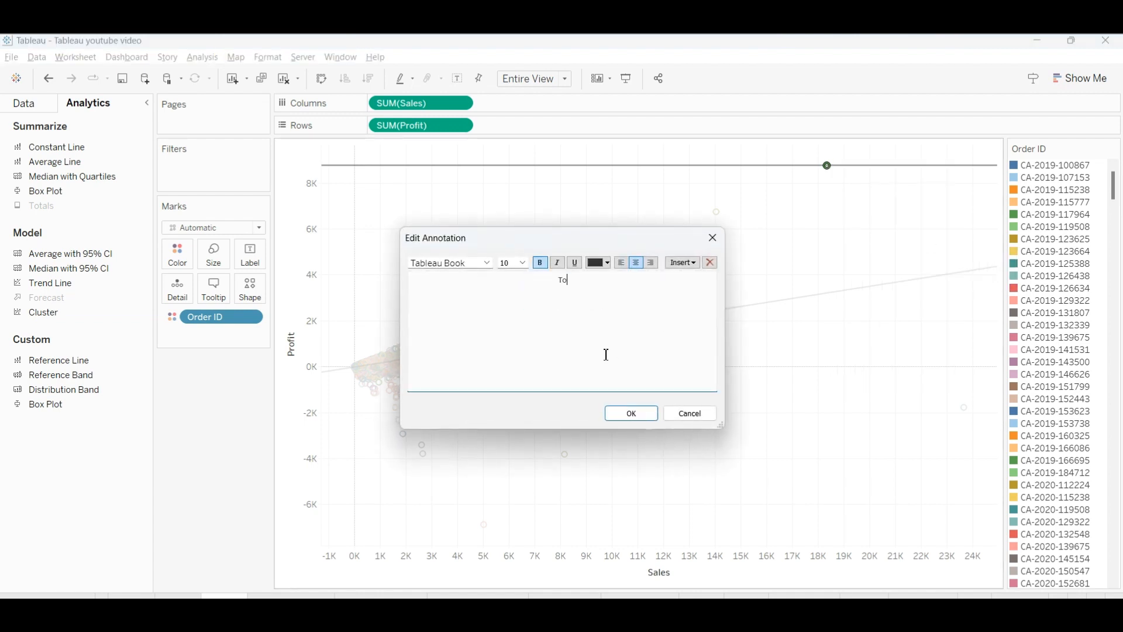
text(p Sales)
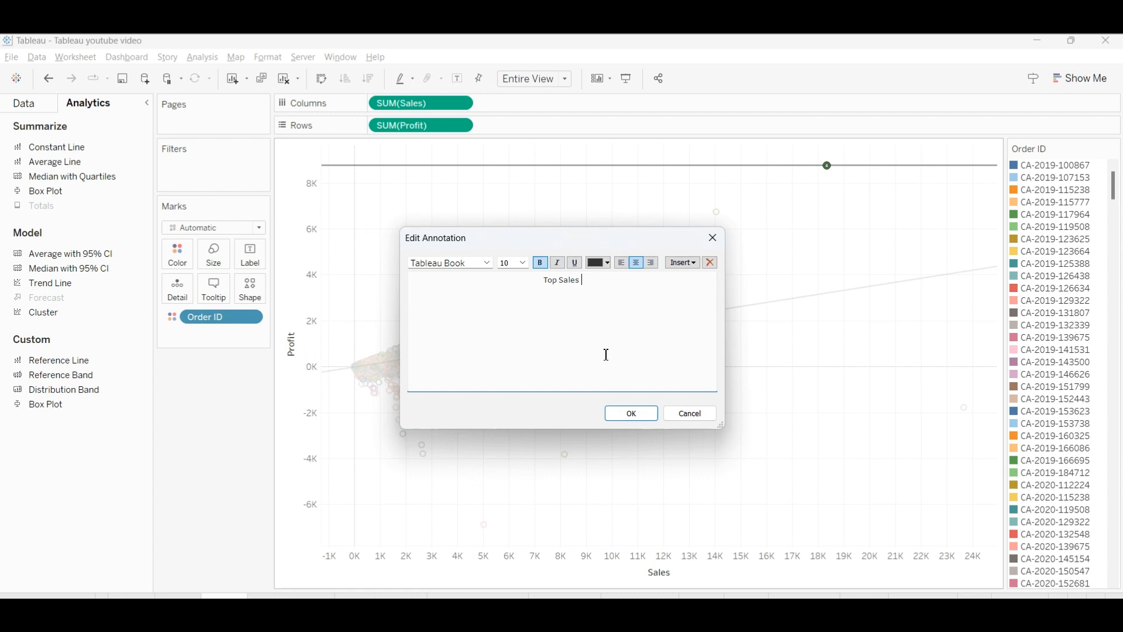
text(and)
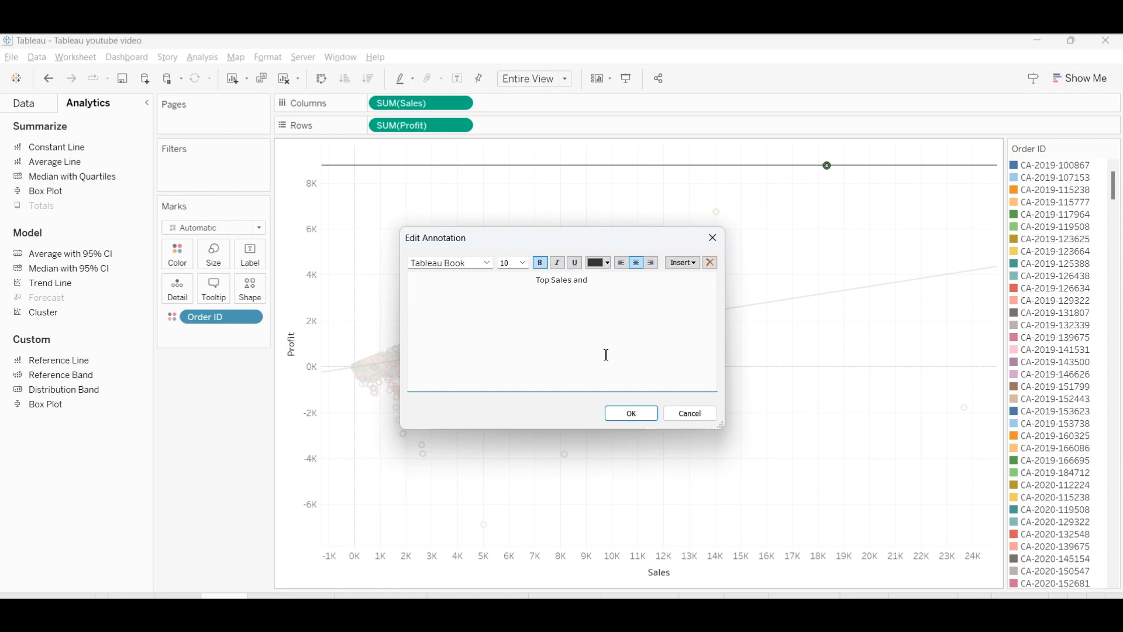
text(Profite)
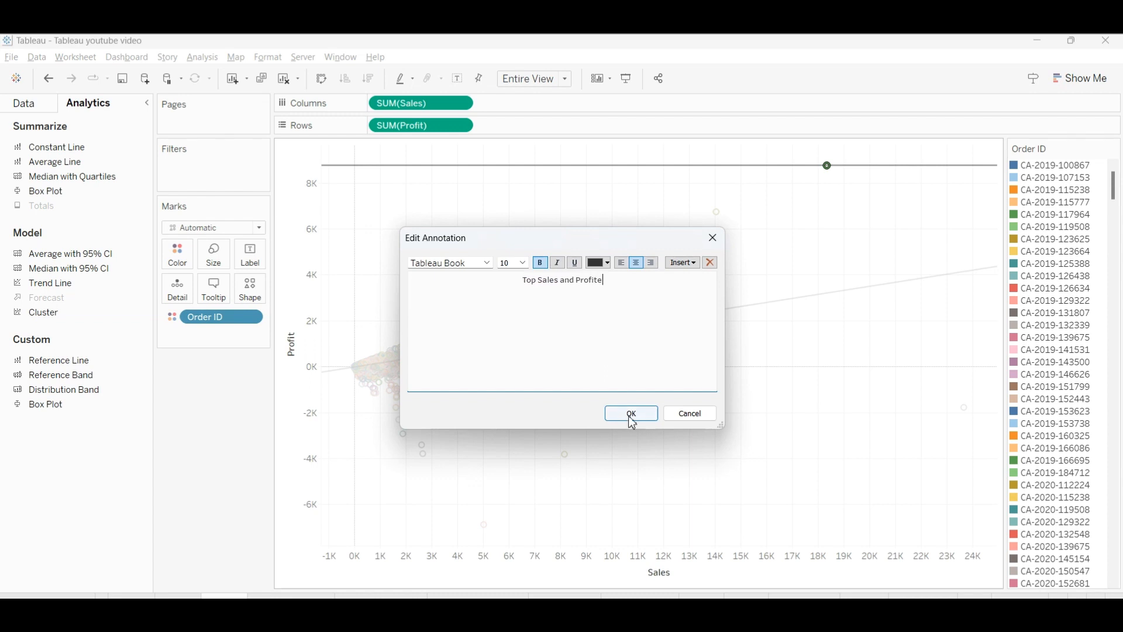
- Make the annotation text bold and move the box left of the top point
click(630, 414)
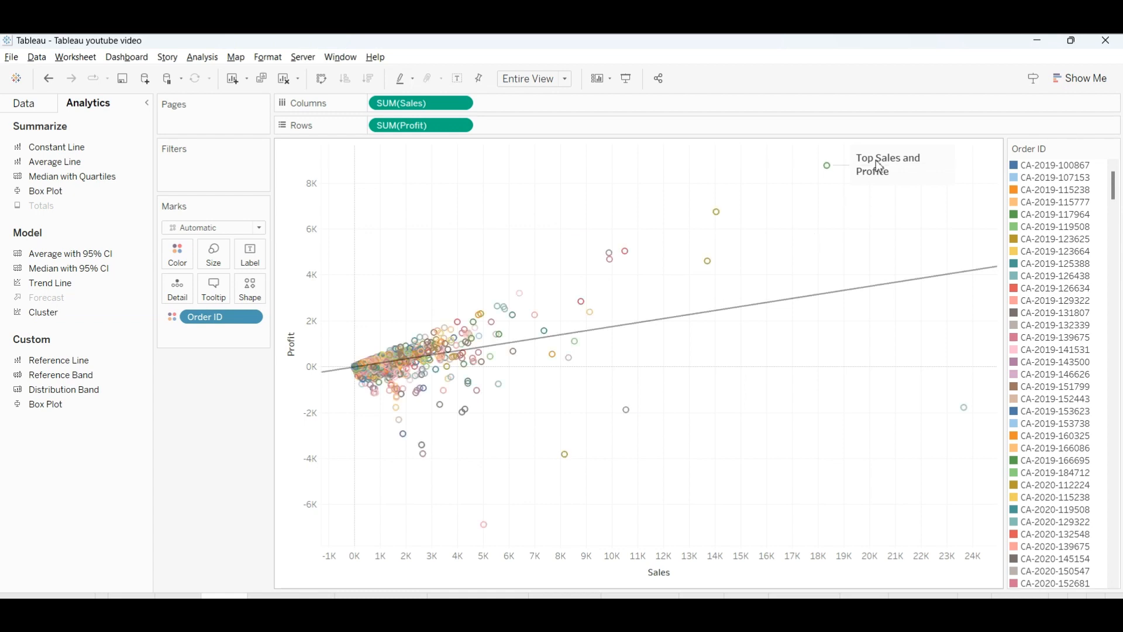
mouse_move(875, 173)
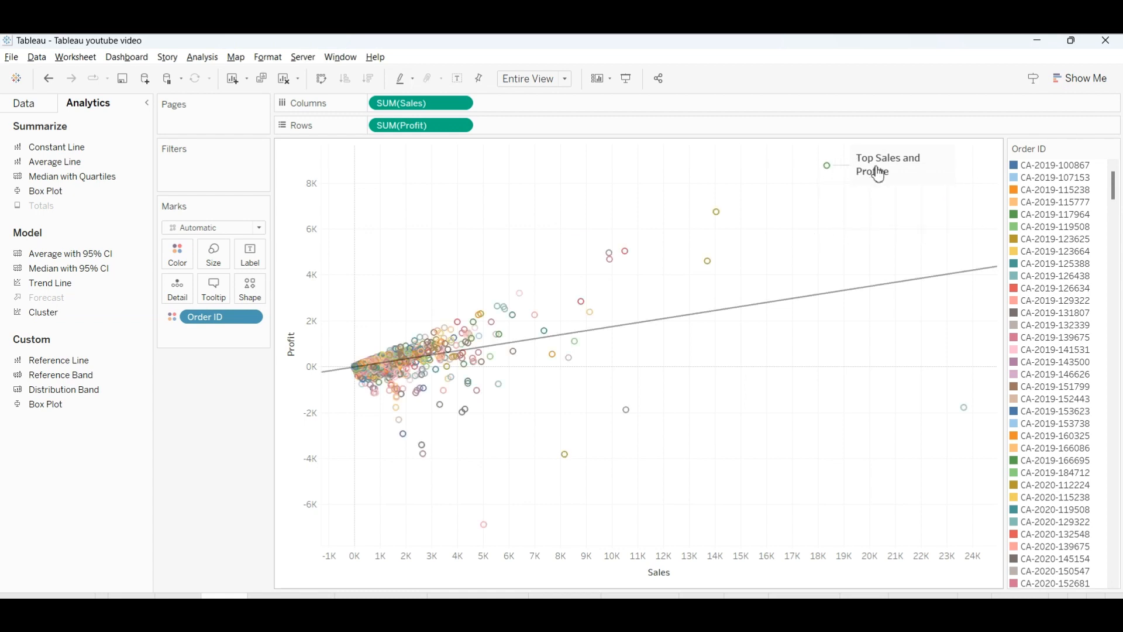
double_click(886, 164)
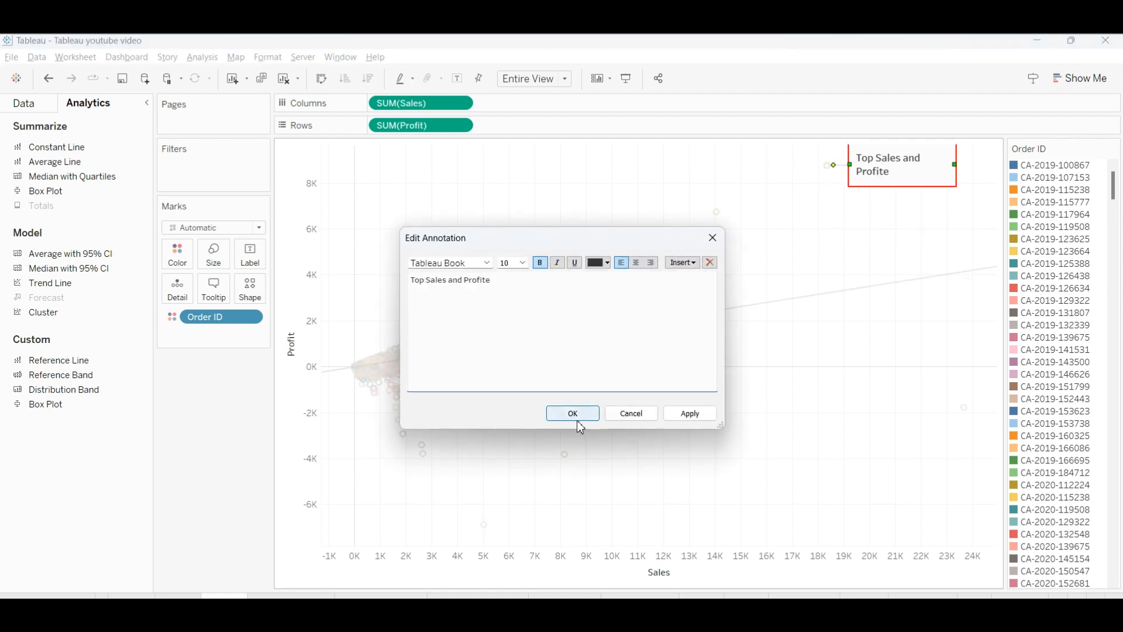
click(572, 413)
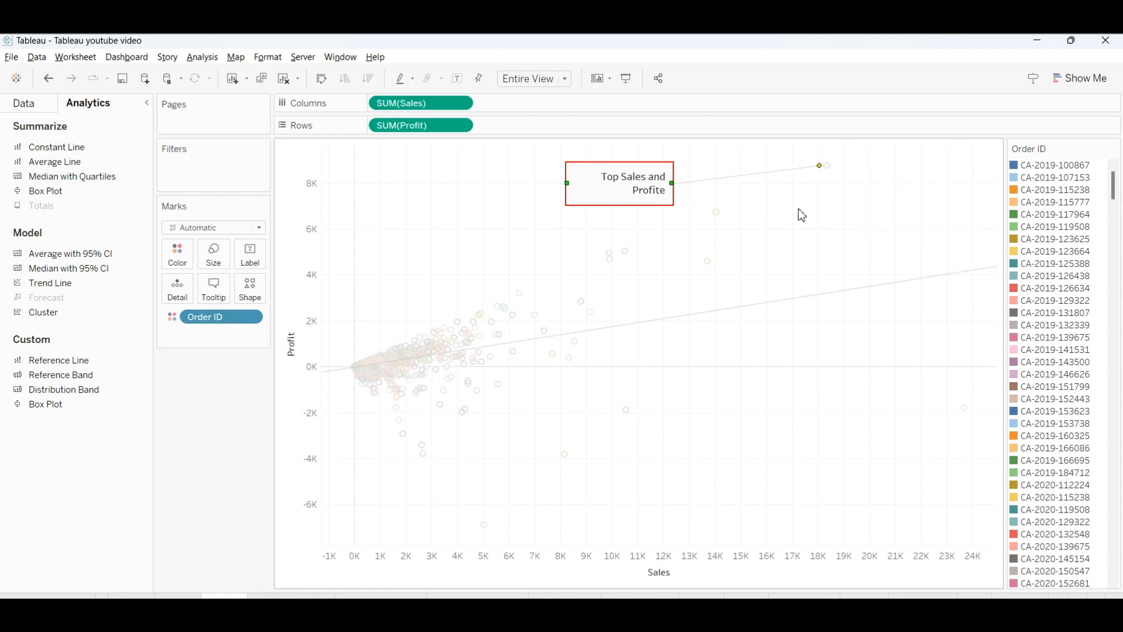
click(422, 476)
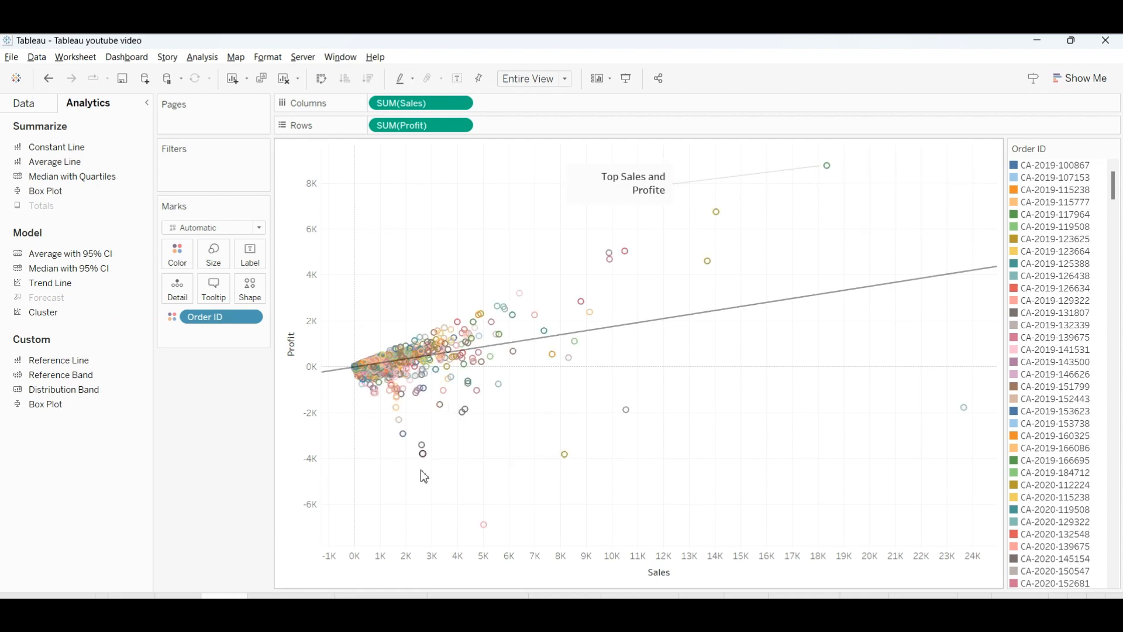
right_click(485, 530)
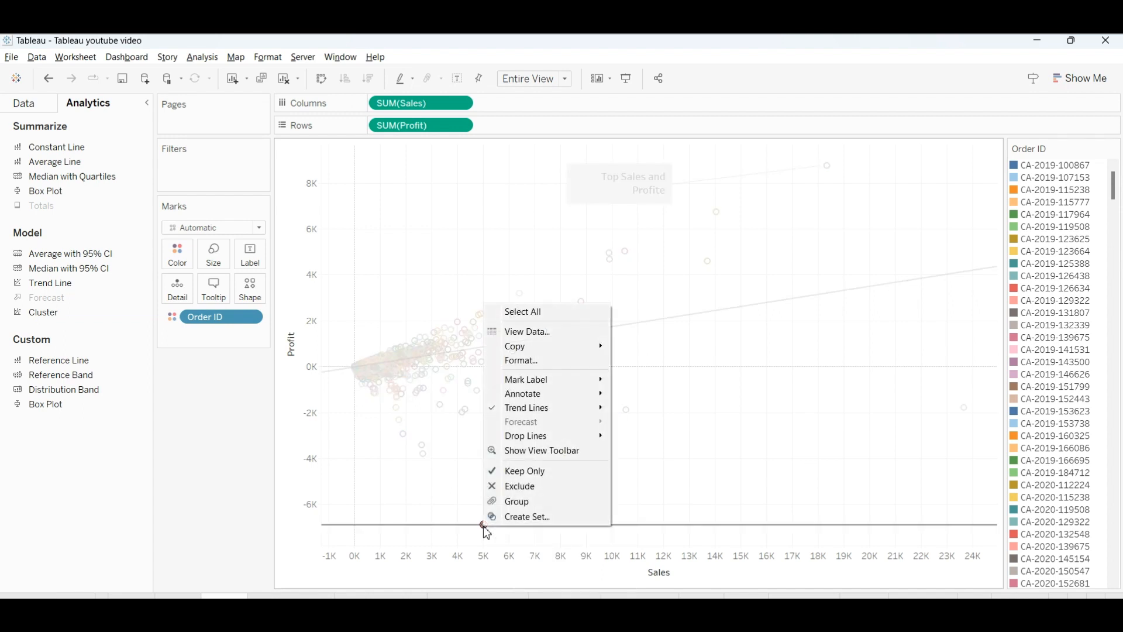
mouse_move(523, 393)
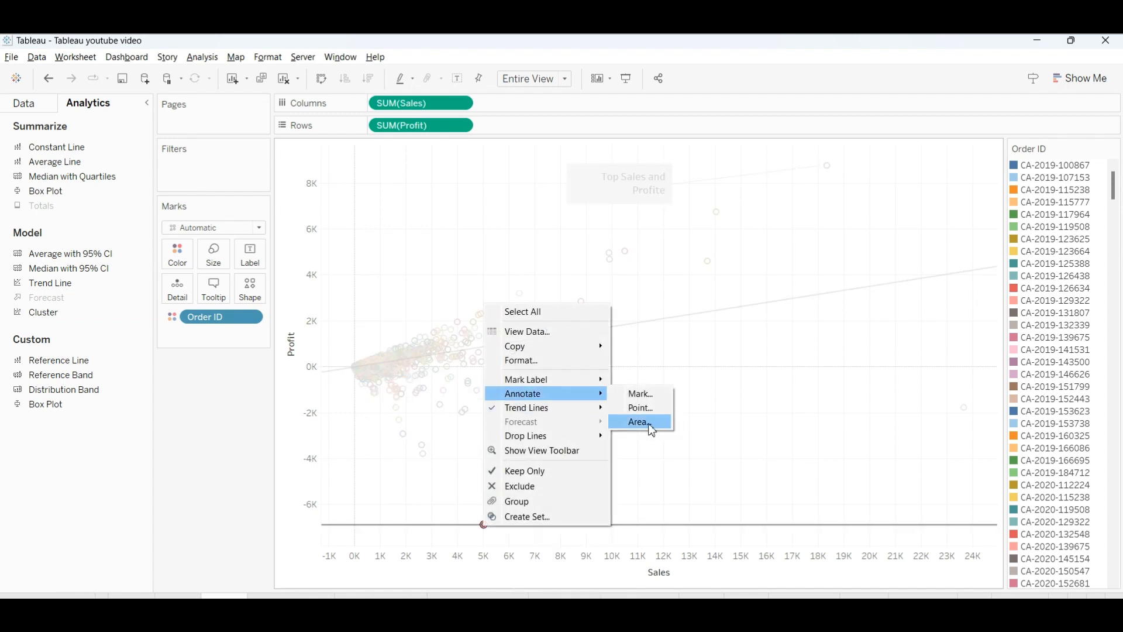
- Start an area annotation at the lowest-profit order reading 'Lowest Sales and profite by order'
click(638, 421)
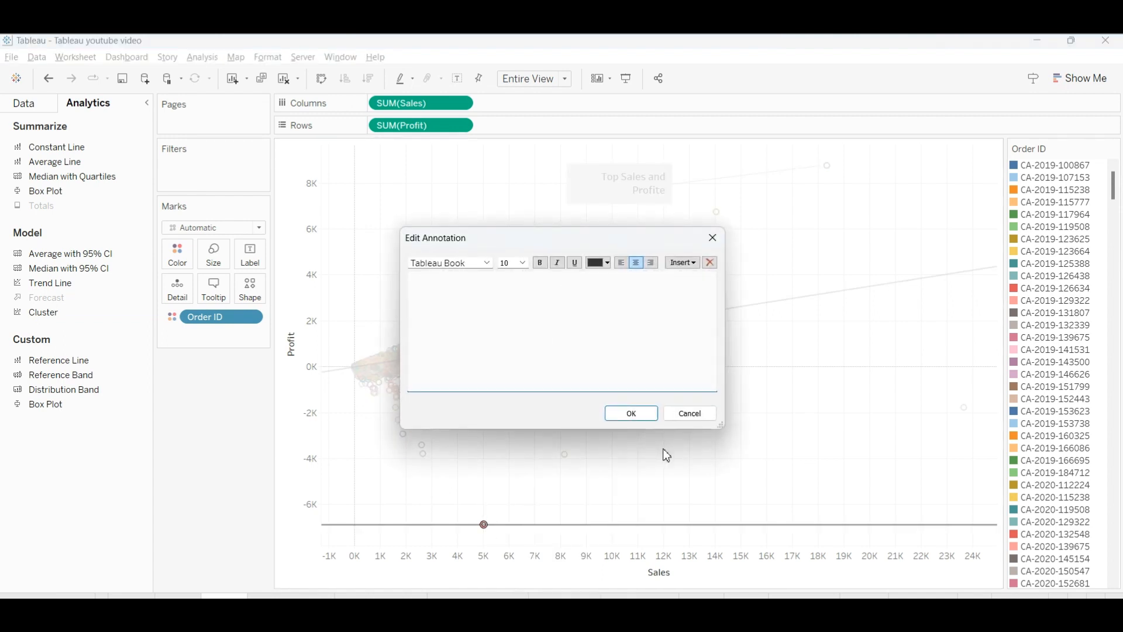
text(Lower)
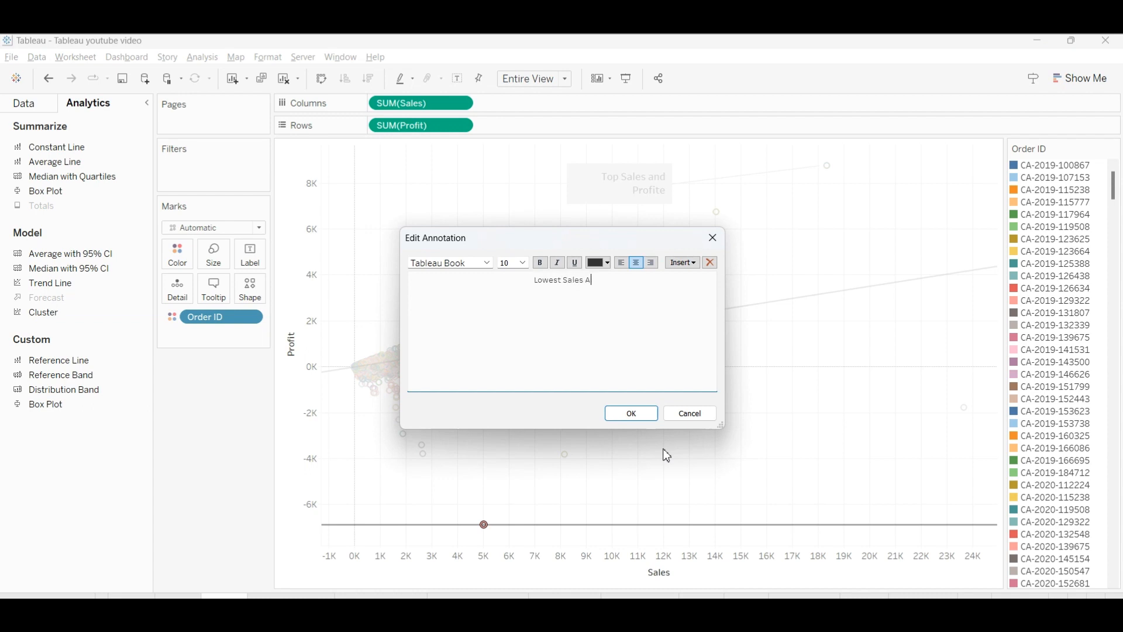
text(nd p)
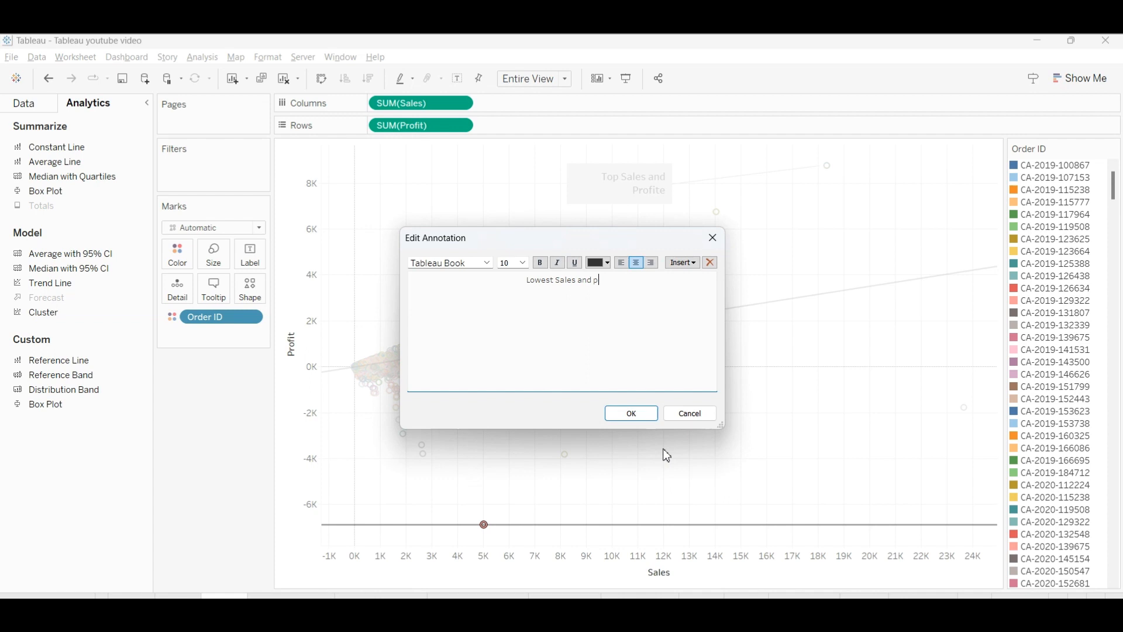
text(rofite by order)
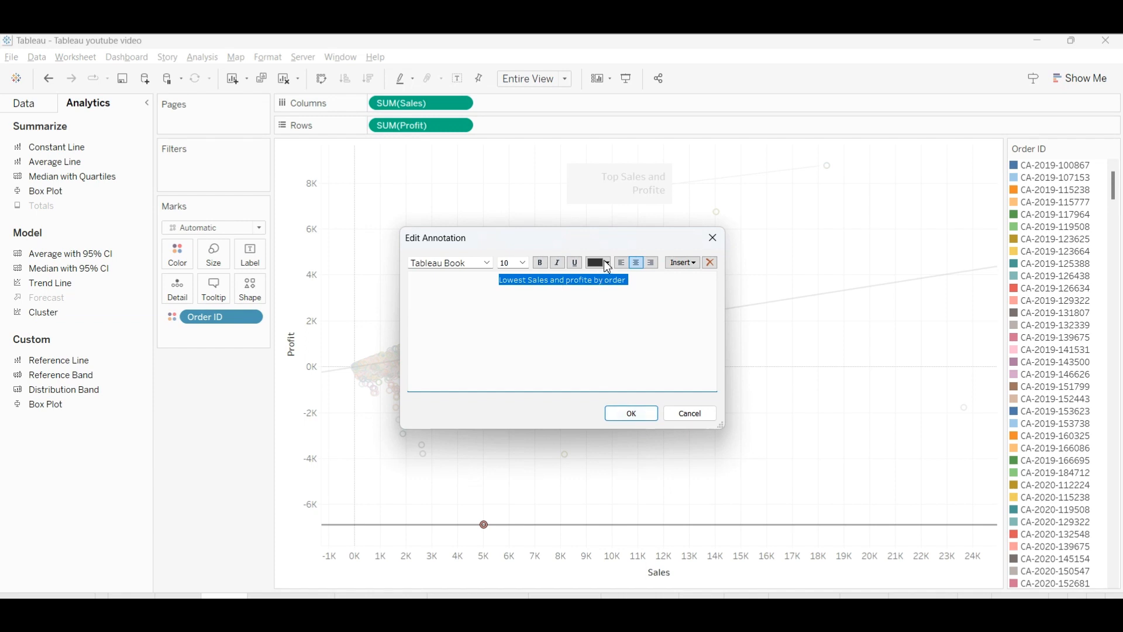
- Make the annotation text blue and bold, and pick a larger font size
click(605, 262)
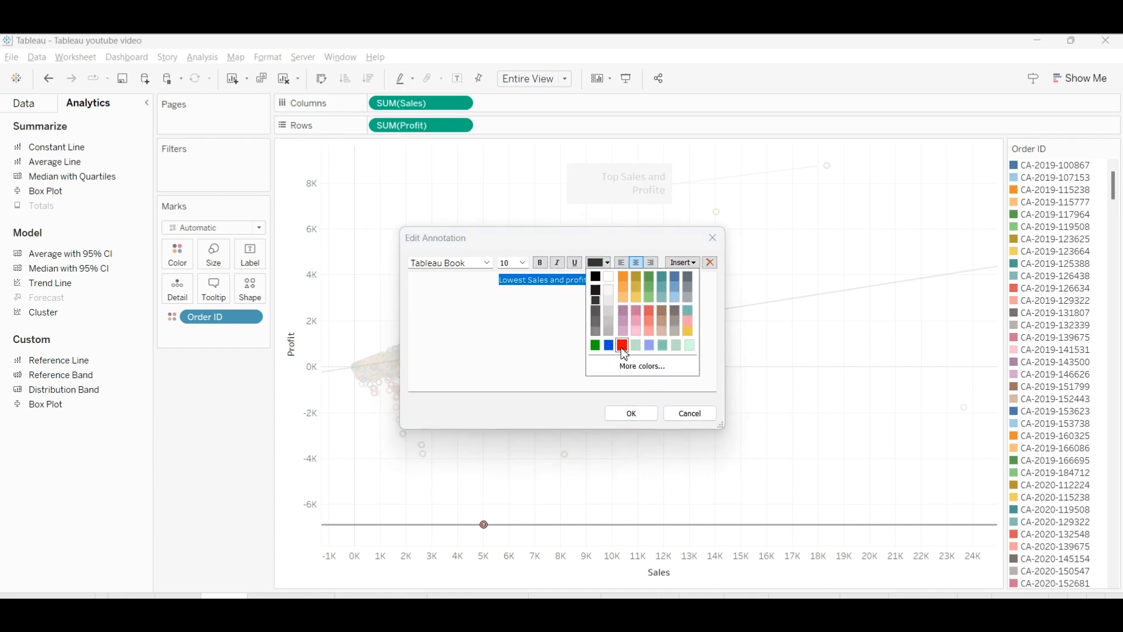
click(621, 345)
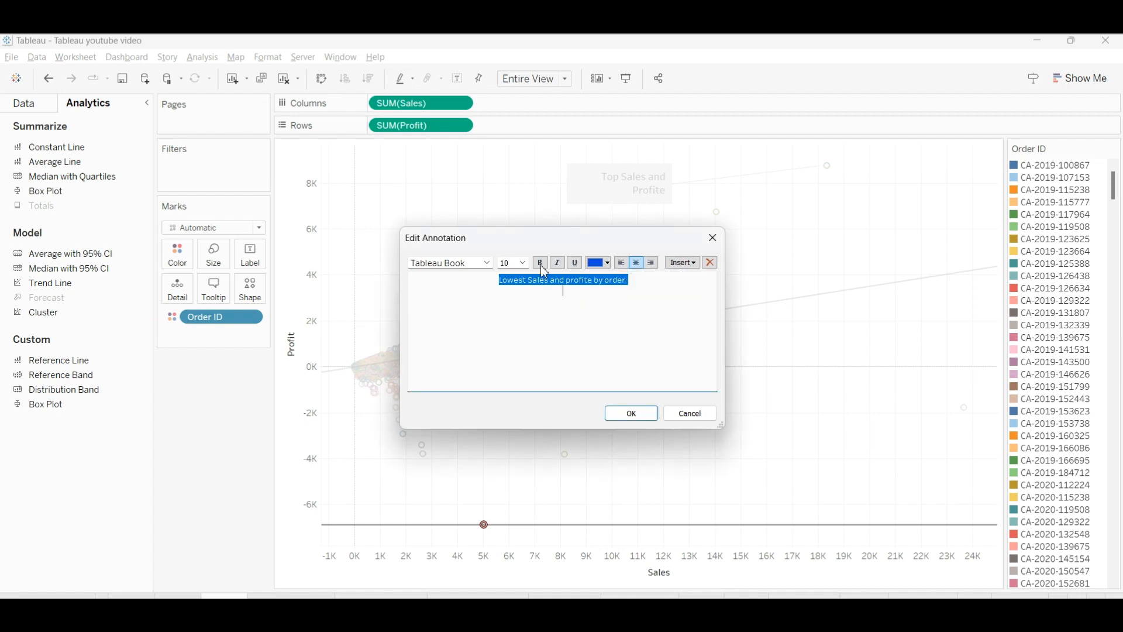
click(522, 263)
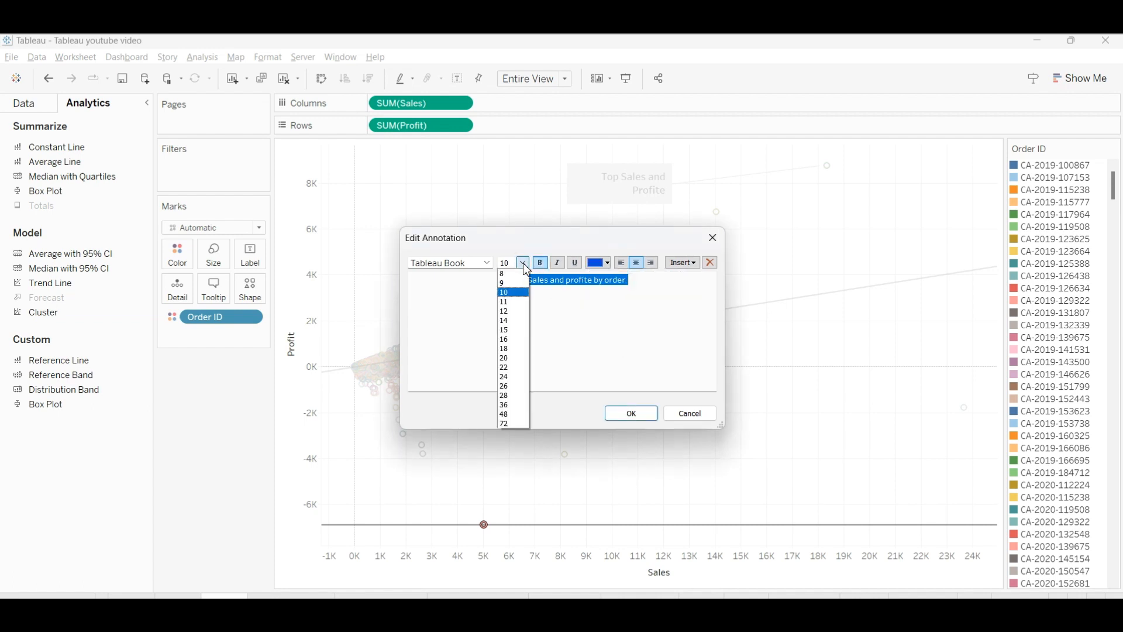
click(504, 311)
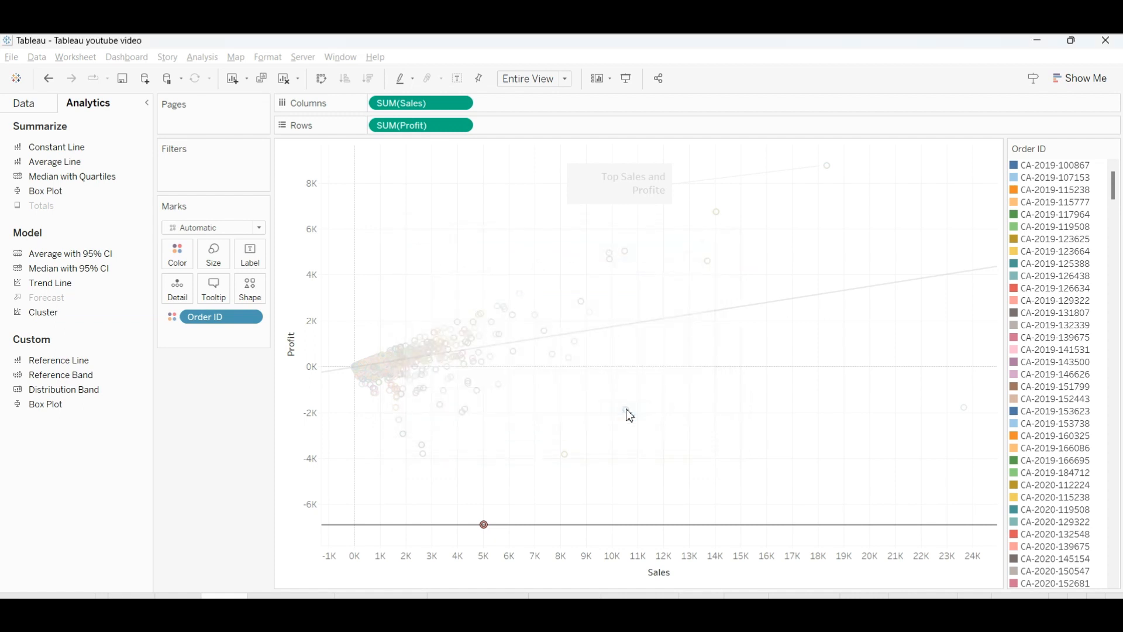
mouse_move(486, 524)
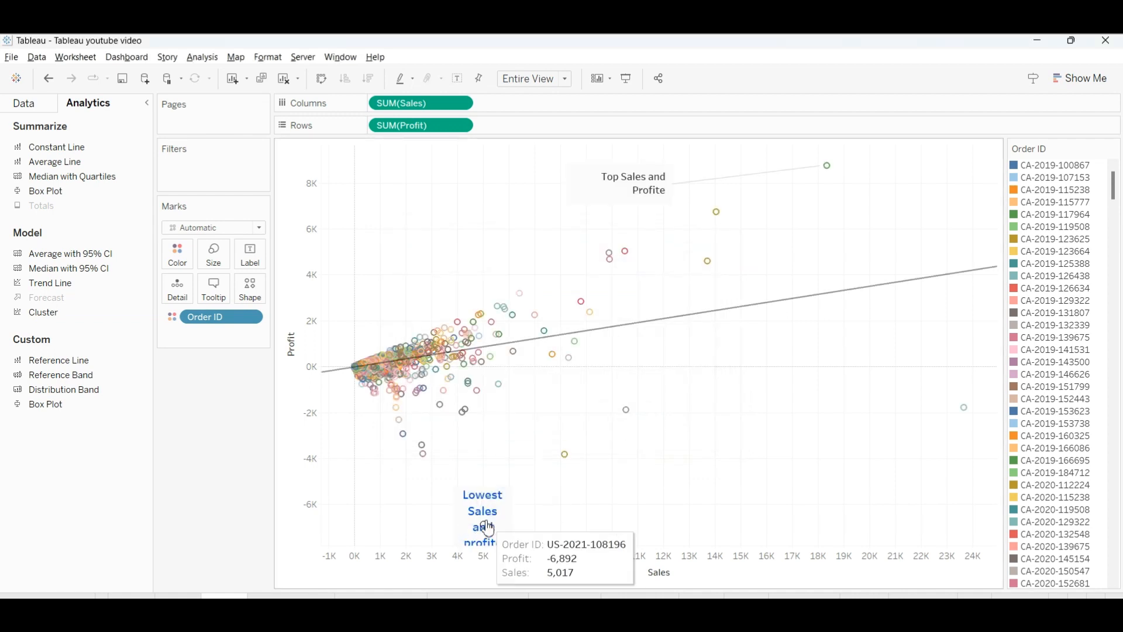
- Widen the 'Lowest Sales and profite by order' annotation and drag it to the chart bottom
click(482, 511)
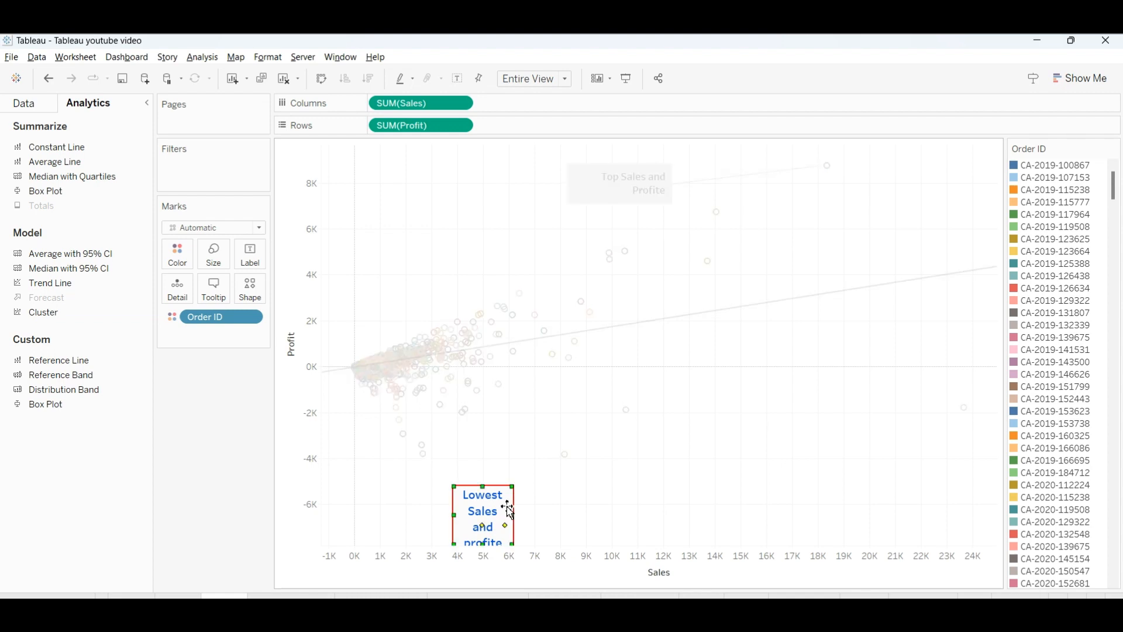
mouse_move(517, 491)
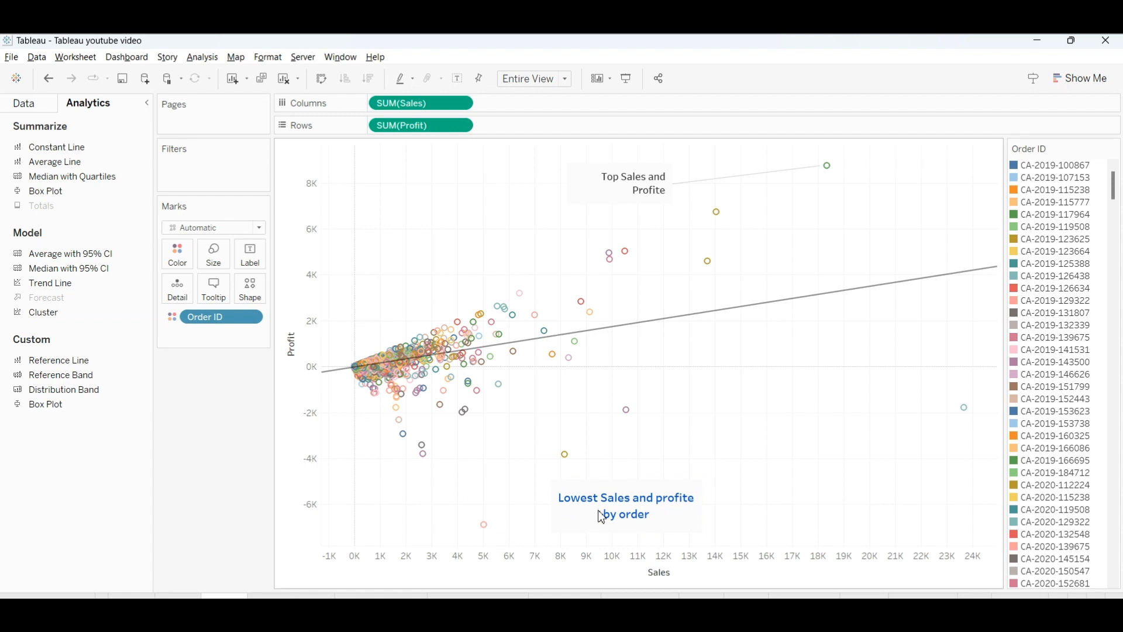
mouse_move(648, 491)
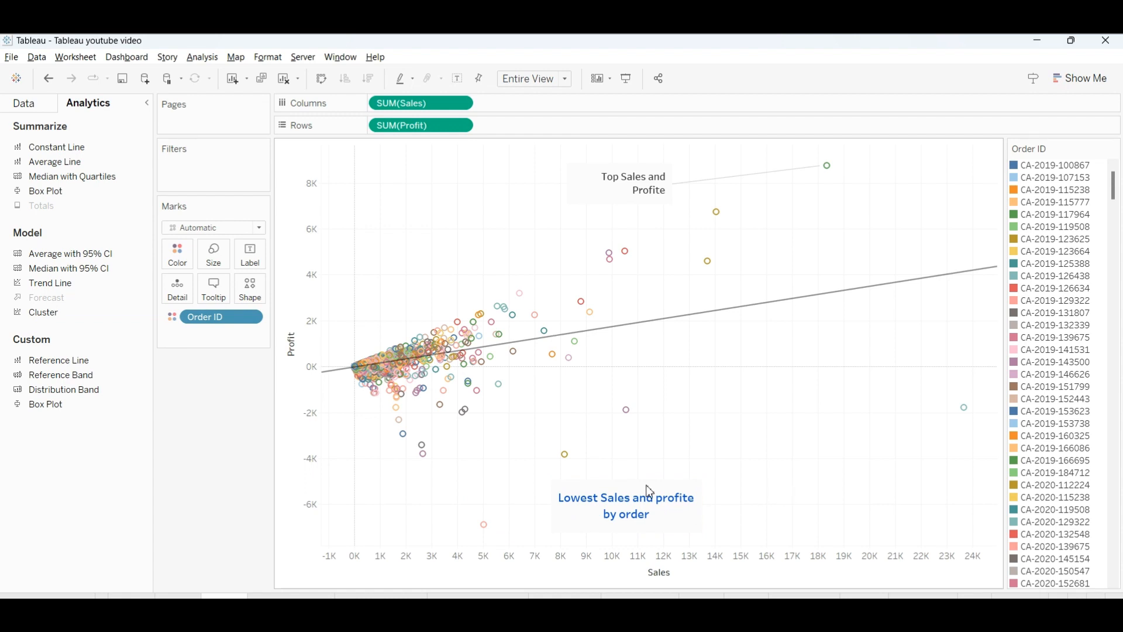
click(626, 504)
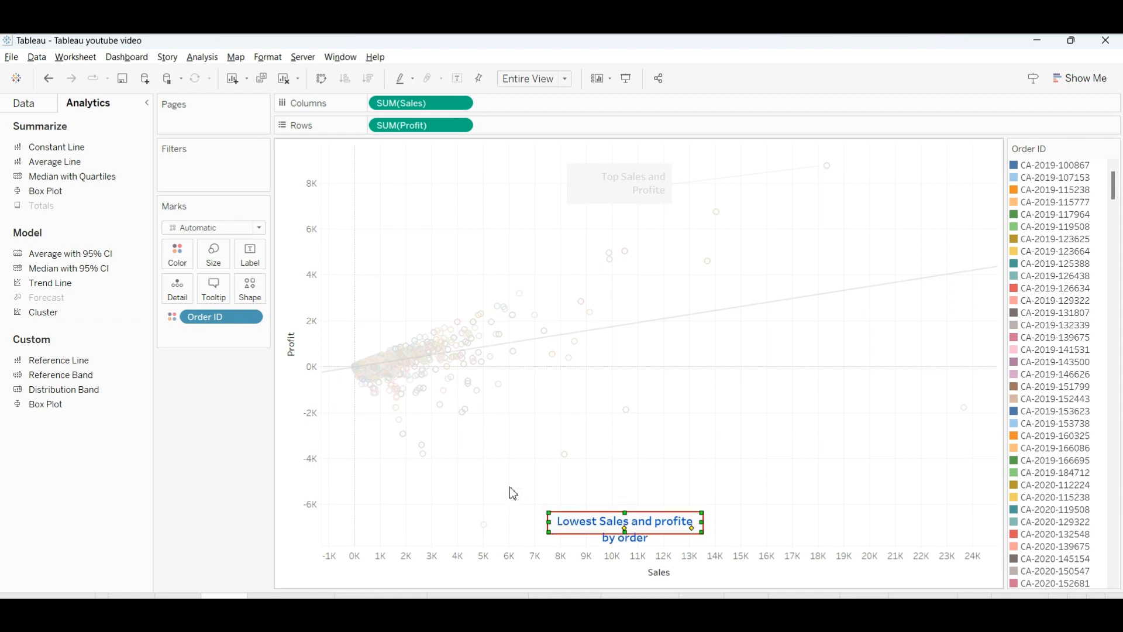
mouse_move(575, 344)
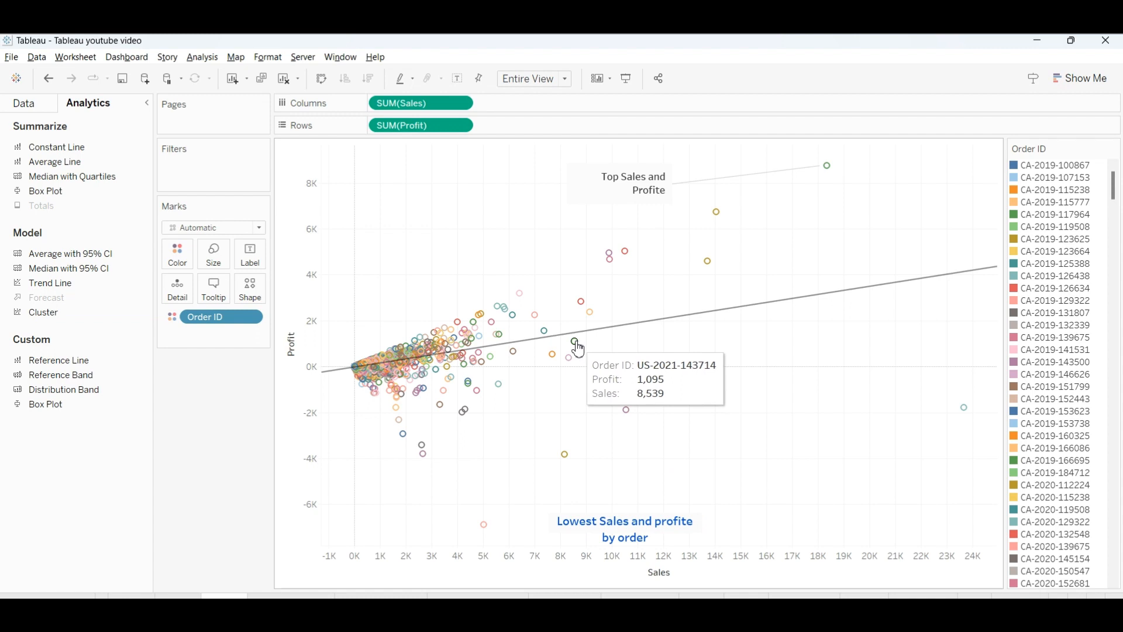
- Add a 'Sales and profit' point annotation at an empty spot below and right of the trend line
right_click(577, 344)
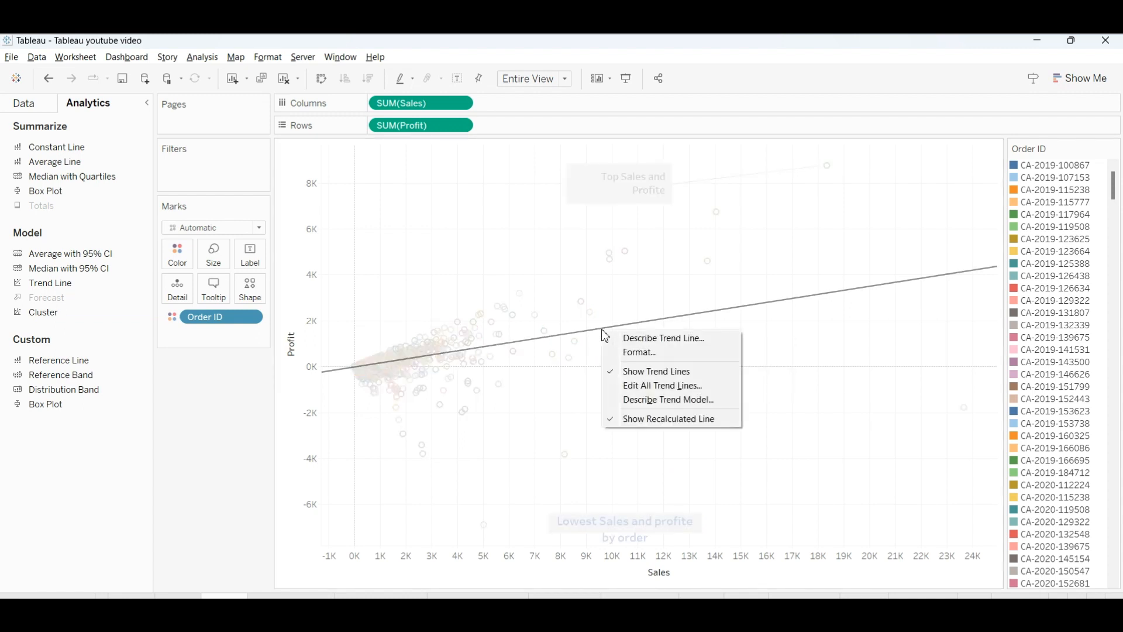
right_click(720, 361)
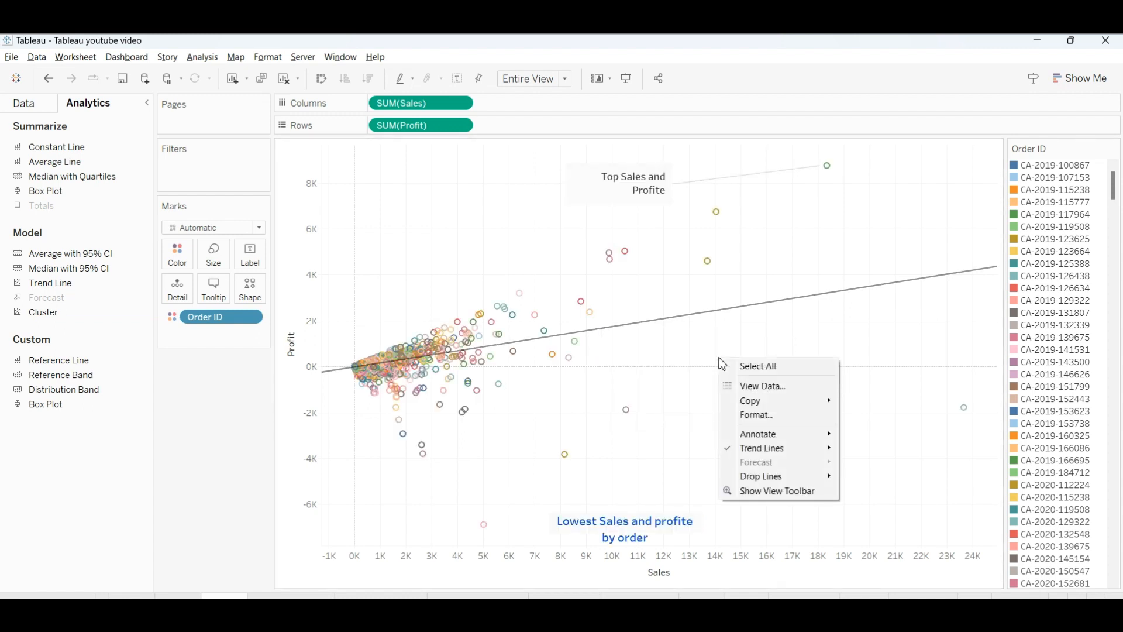
mouse_move(757, 433)
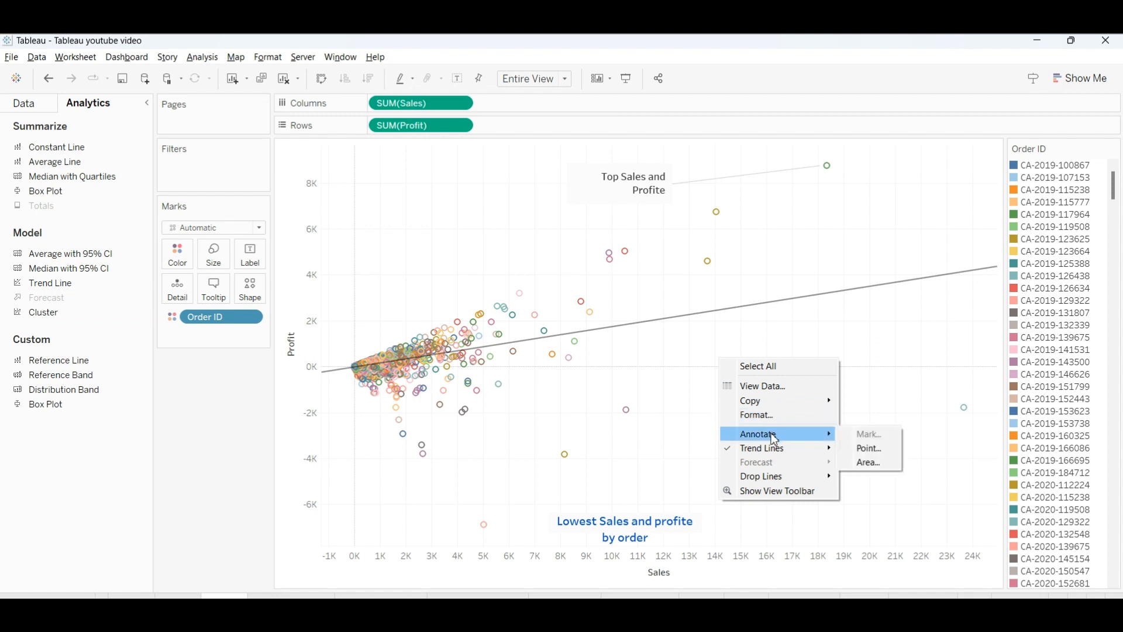
click(868, 434)
text(Sales)
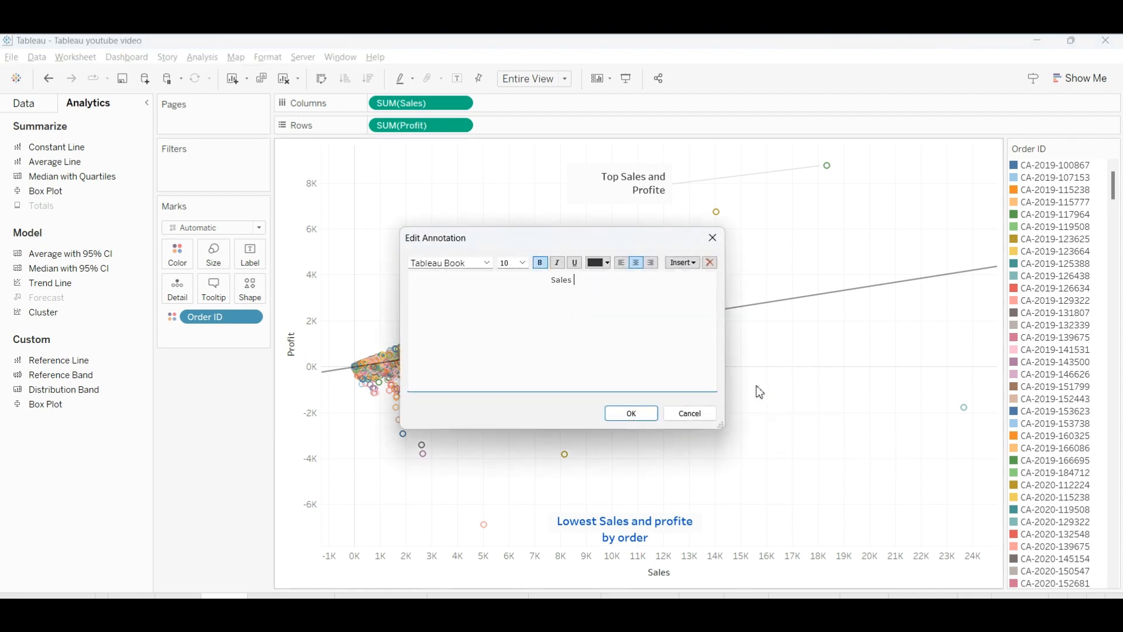
text(and profit)
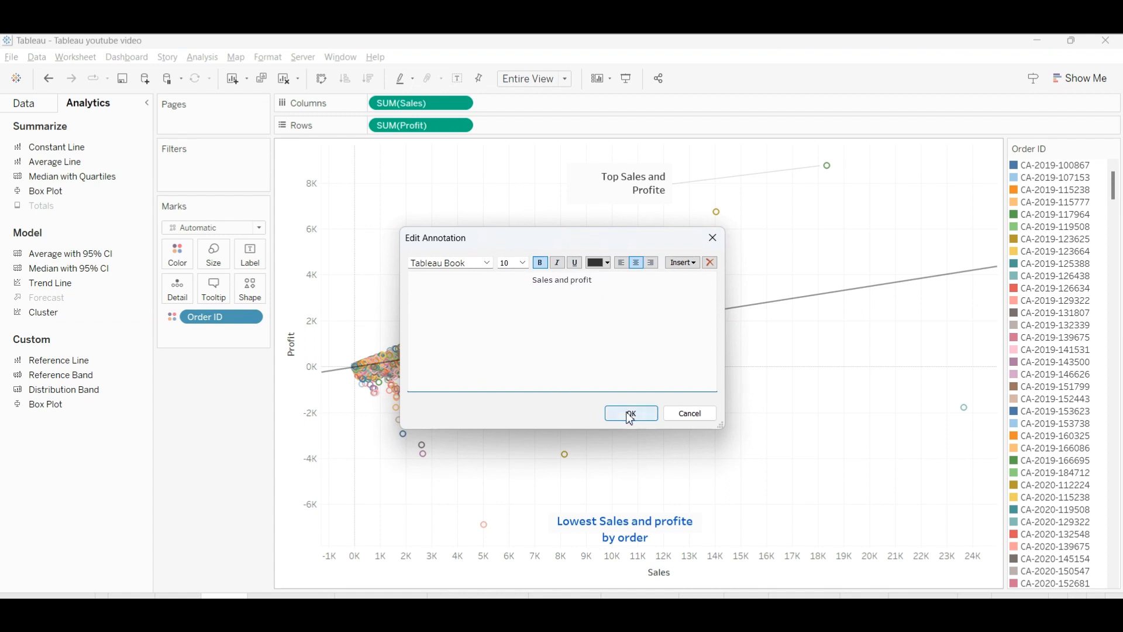
click(629, 414)
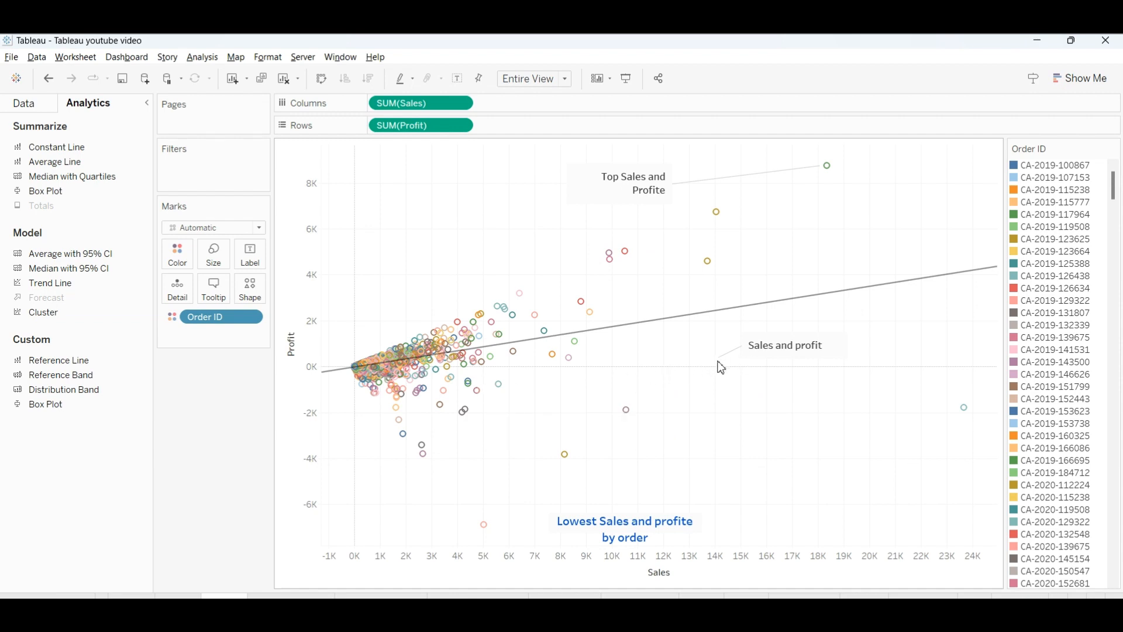
click(785, 344)
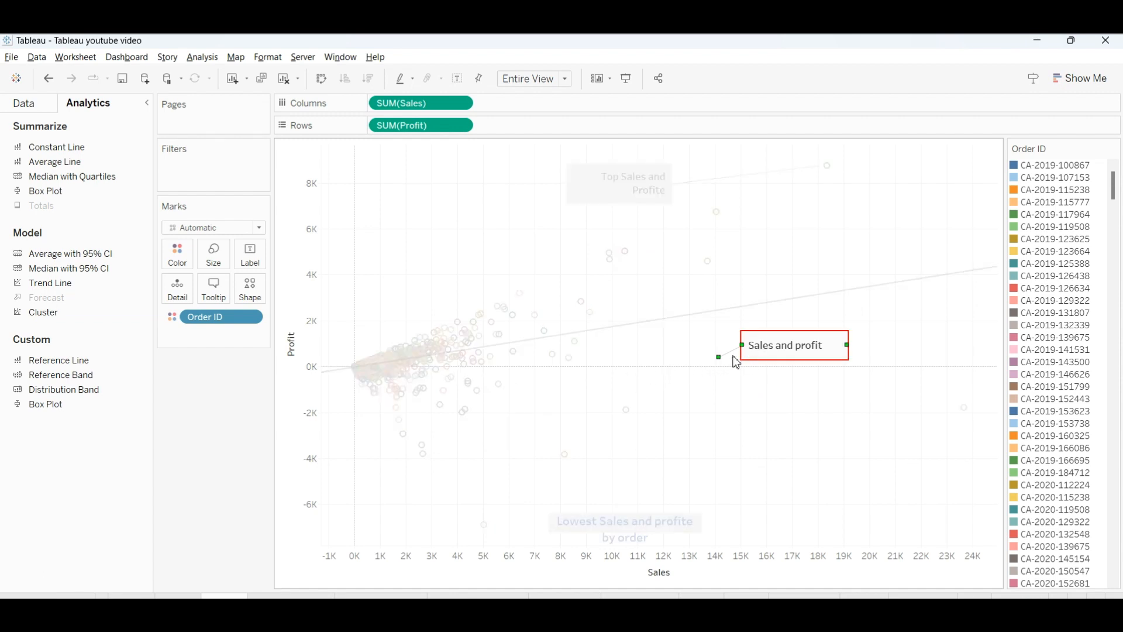
mouse_move(670, 392)
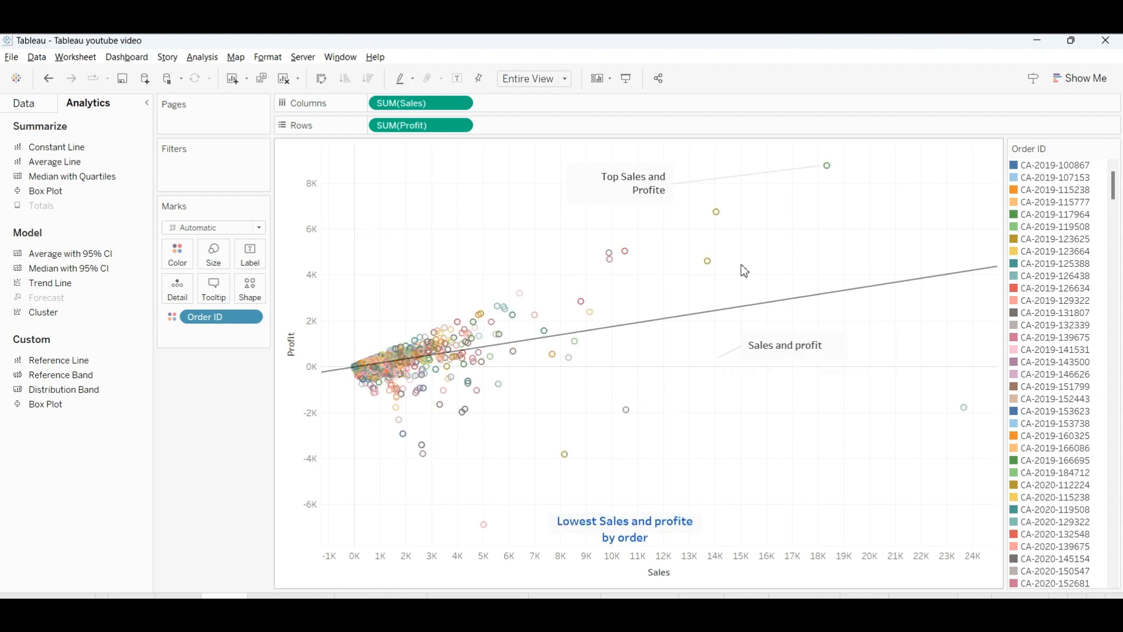
mouse_move(714, 211)
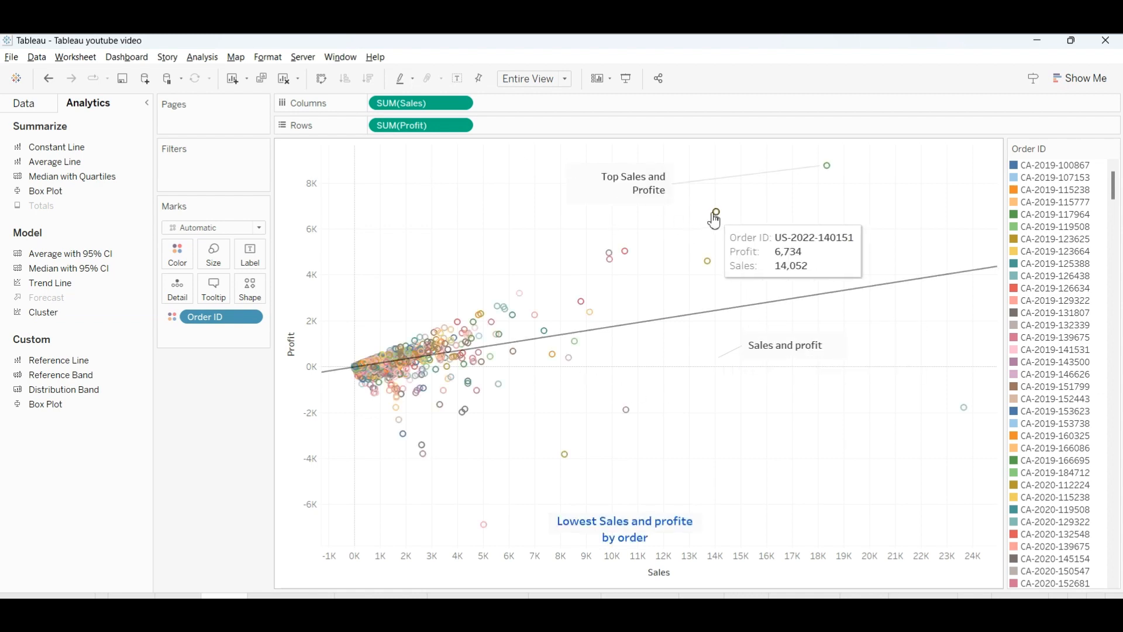
mouse_move(760, 219)
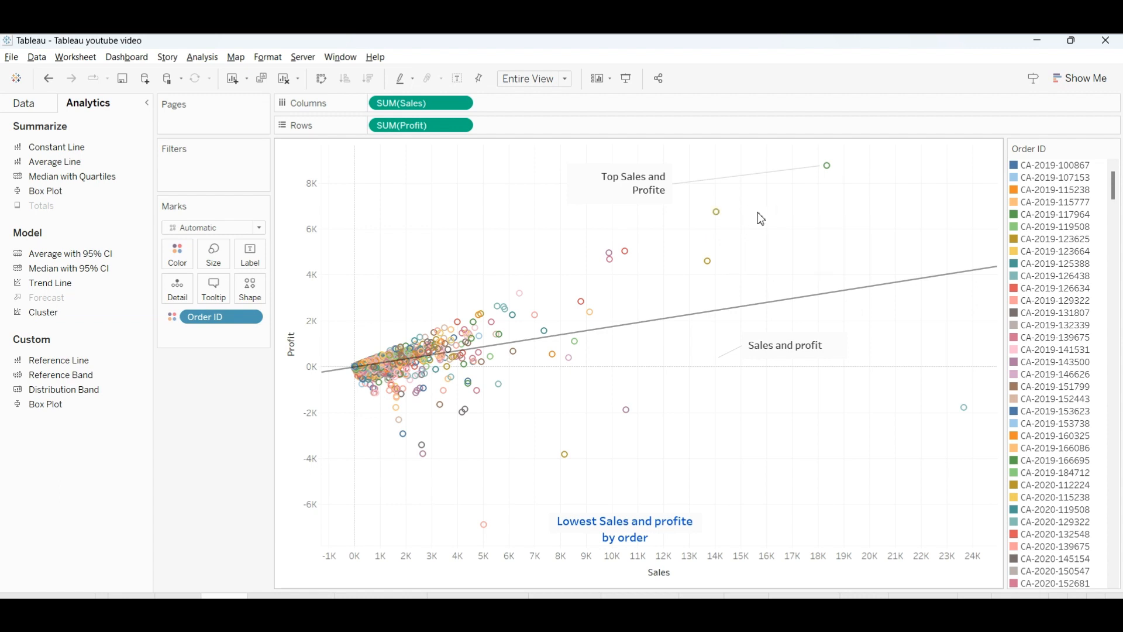